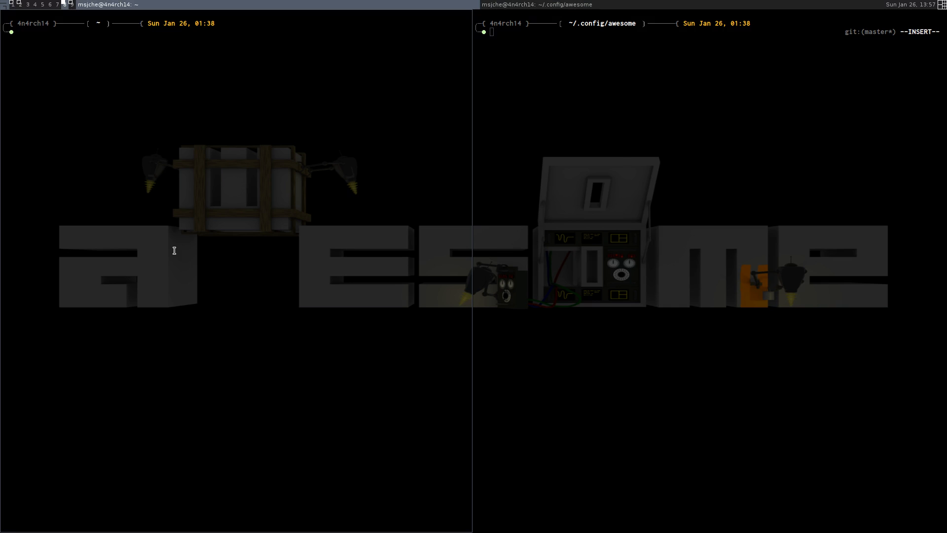
- Enter ~/.config/awesome via cdA, remove rc.lua.backup and list the remaining files in detail
{"action": "type", "text": "cdA"}
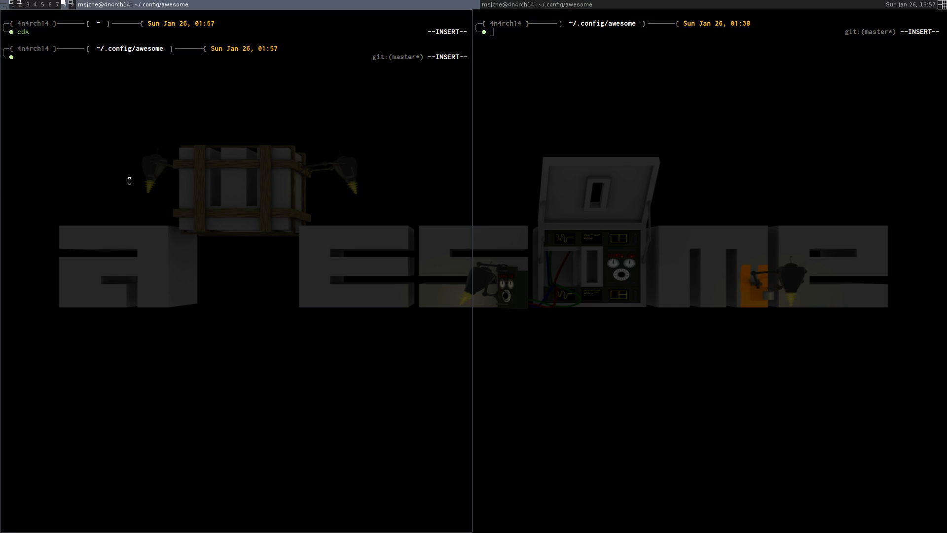
{"action": "type", "text": "1"}
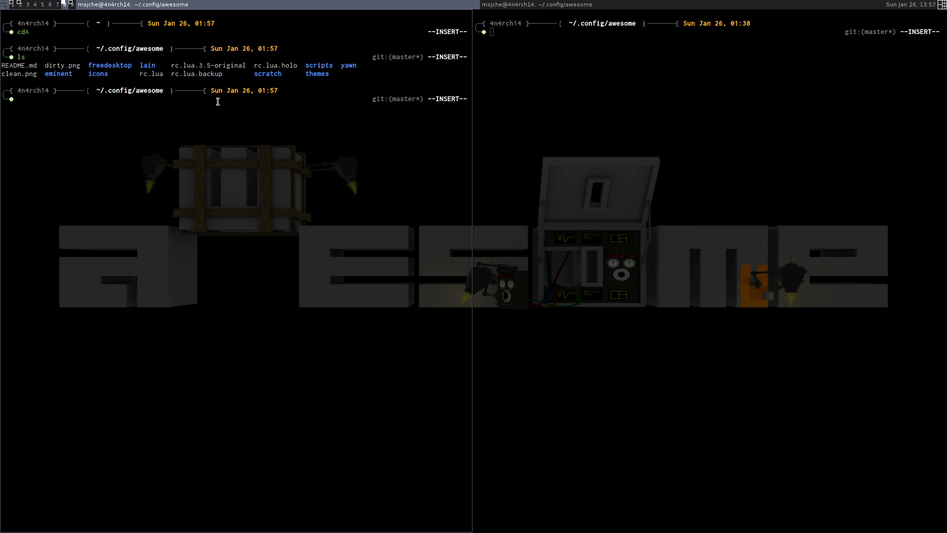
{"action": "type", "text": "rm"}
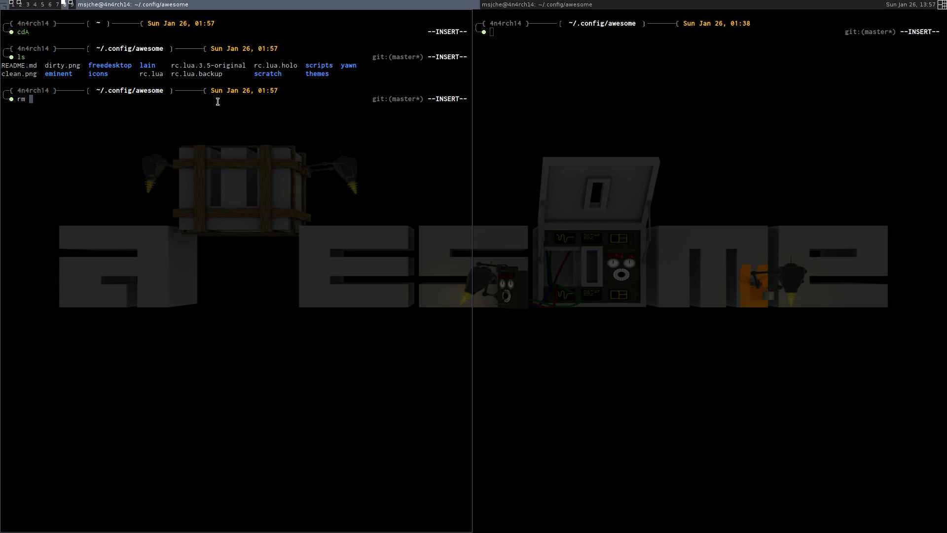
{"action": "type", "text": "rc.lua.backup"}
{"action": "type", "text": "ls"}
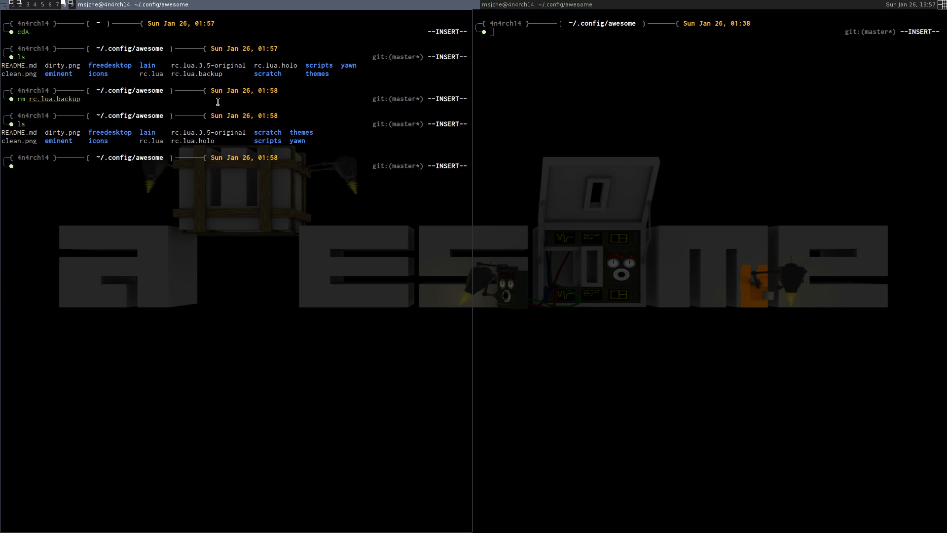
{"action": "type", "text": "la"}
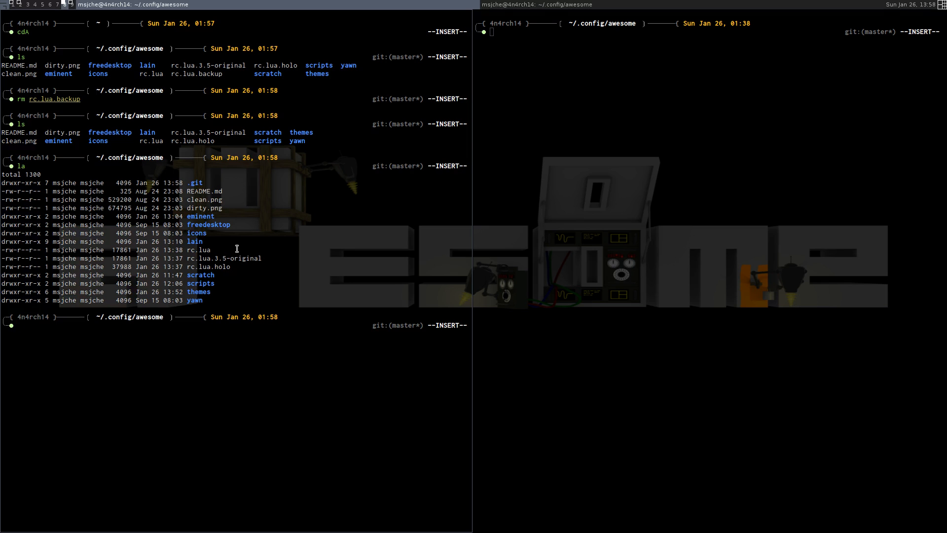
{"action": "mouse_move", "coordinate": [236, 268]}
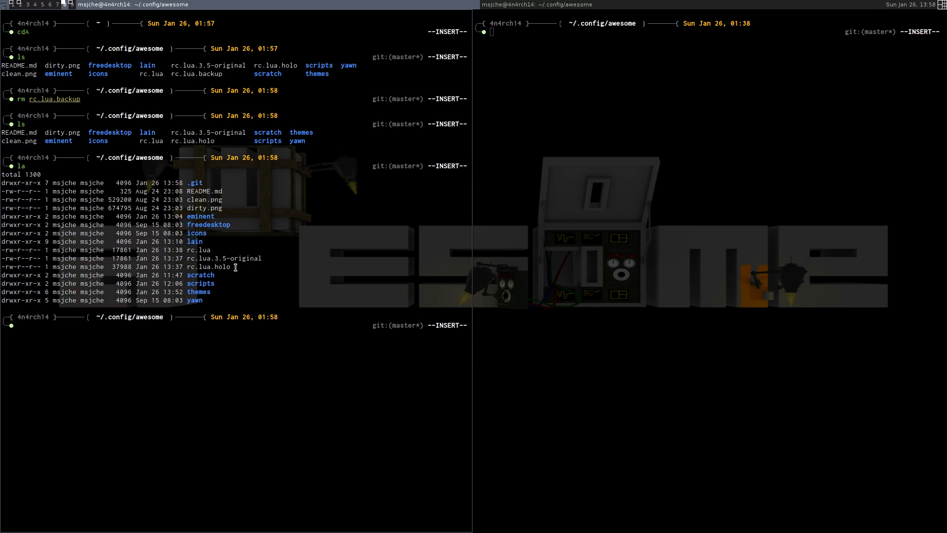
{"action": "mouse_move", "coordinate": [267, 290]}
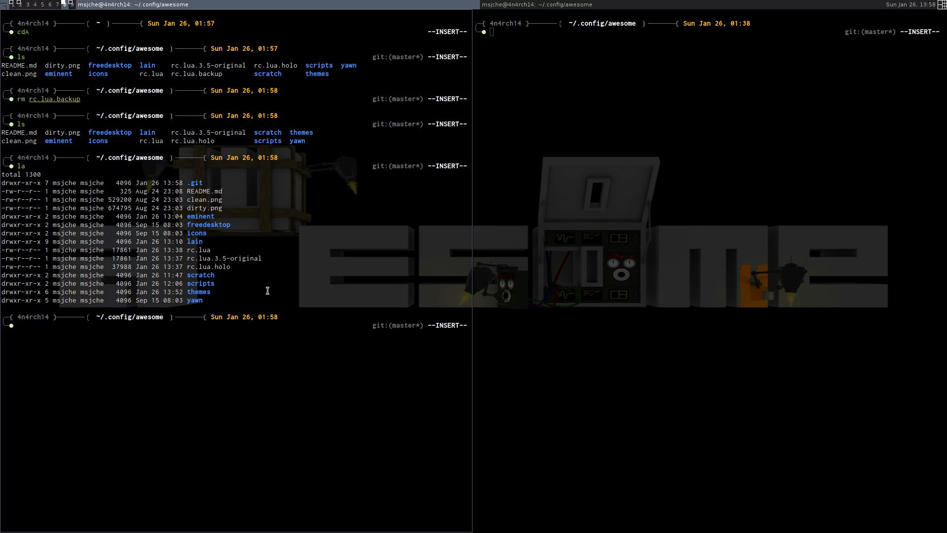
- Copy /etc/xdg/awesome/rc.lua to rc.lua.3.5-original, then copy that over rc.lua
{"action": "type", "text": "cp"}
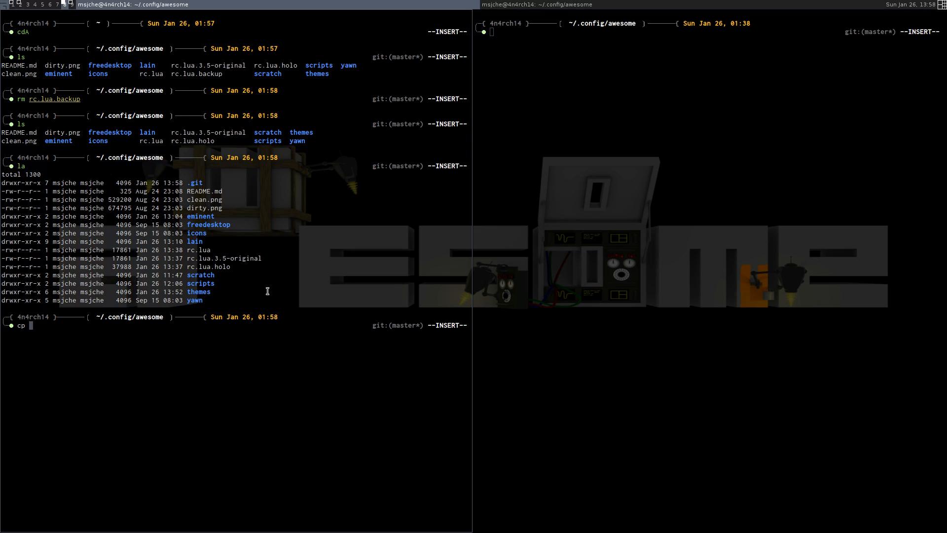
{"action": "type", "text": "/etc/"}
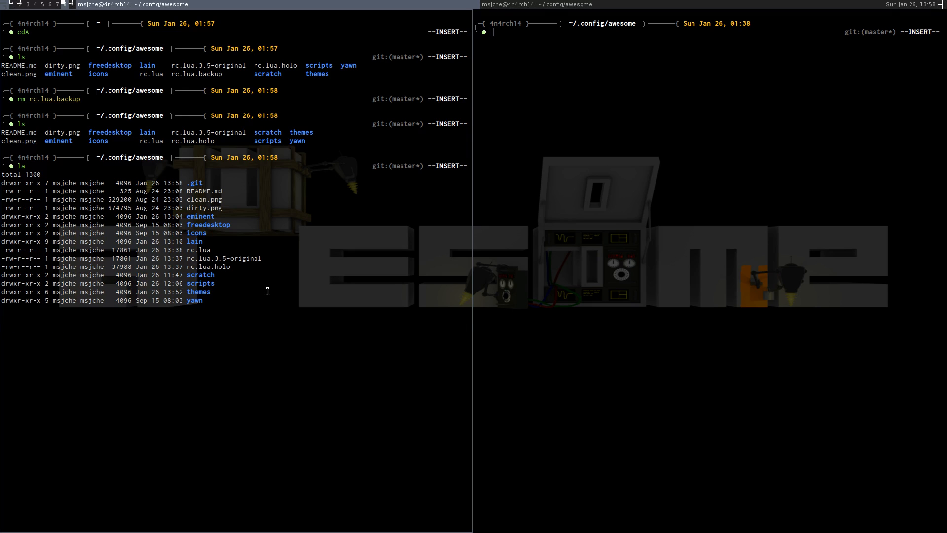
{"action": "type", "text": "cp /etc/xdg/awesome/"}
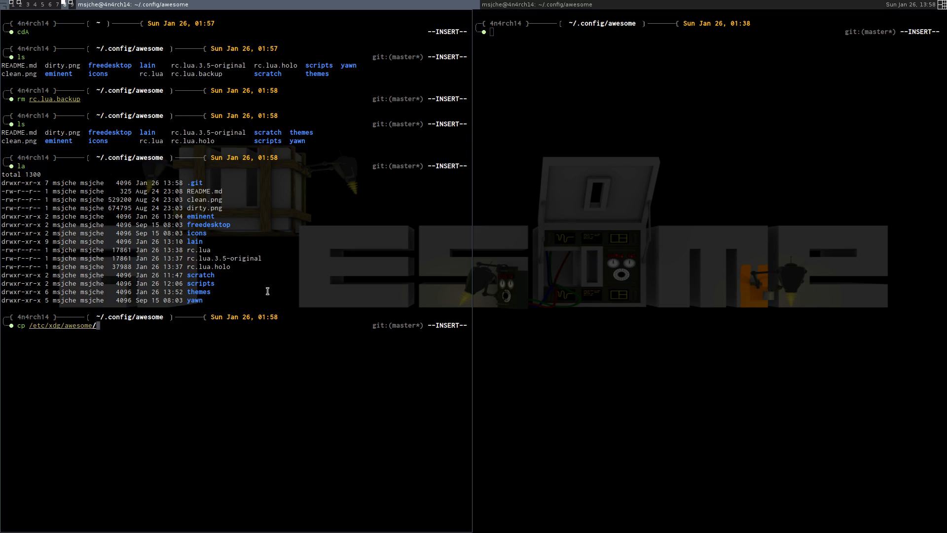
{"action": "type", "text": "rc.lua"}
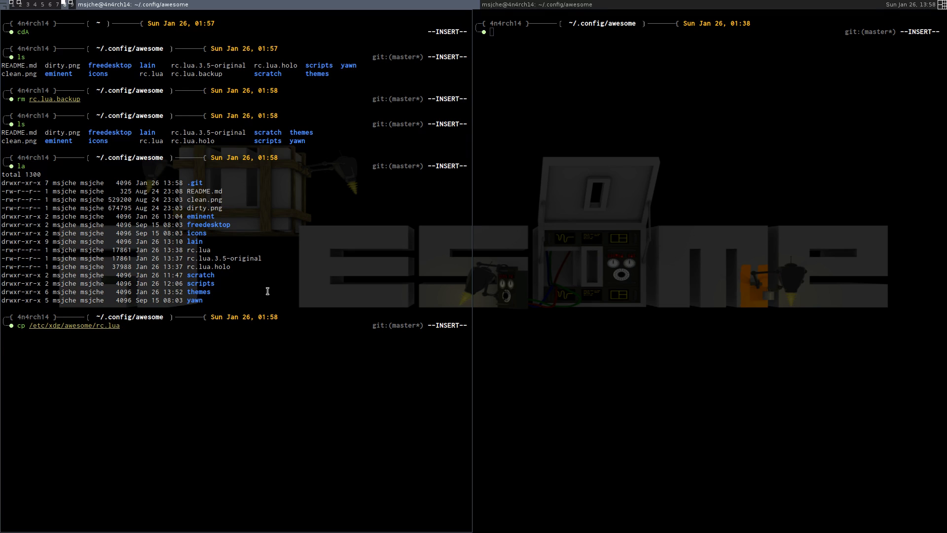
{"action": "type", "text": "rc.lua.3.5-original"}
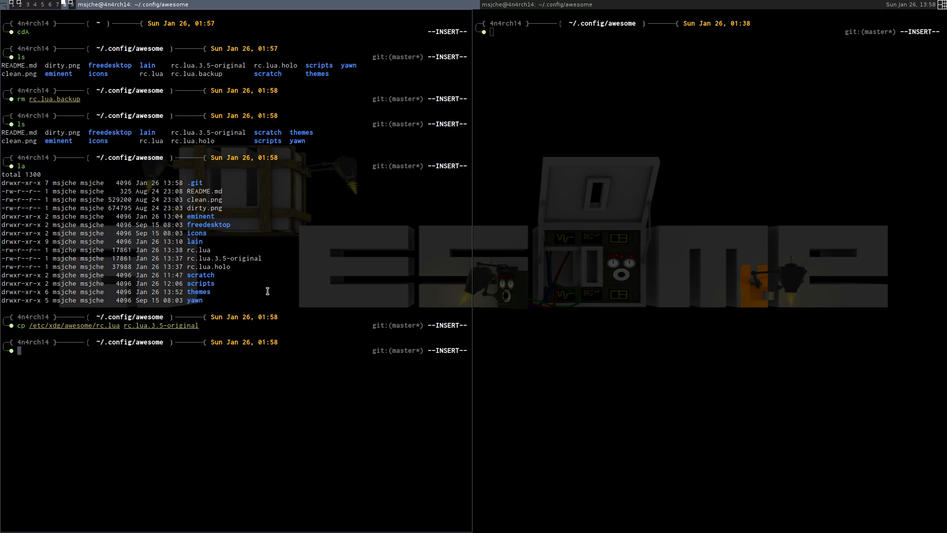
{"action": "type", "text": "cp rc.lua.3.5-original rc.lua"}
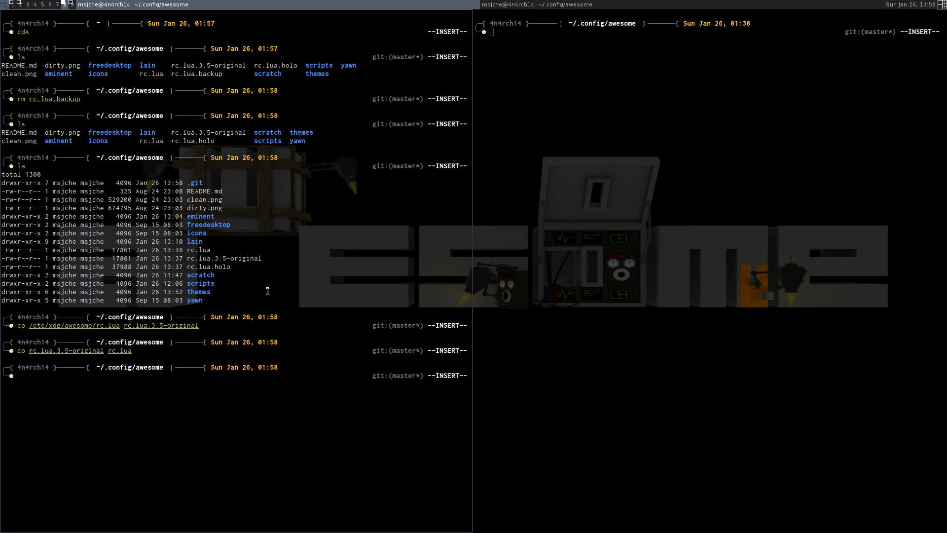
- Change into the themes folder and list default, holo, sky and zenburn
{"action": "type", "text": "the"}
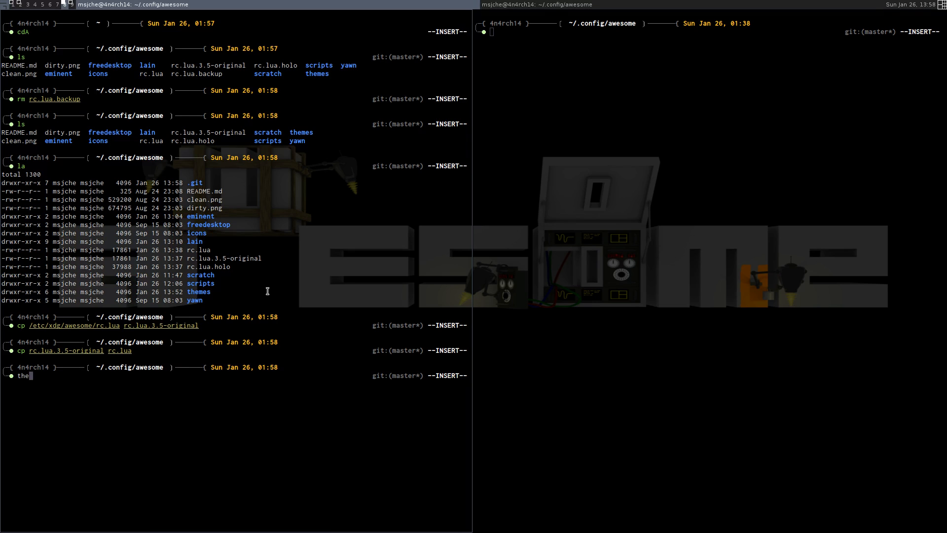
{"action": "key", "text": "Tab"}
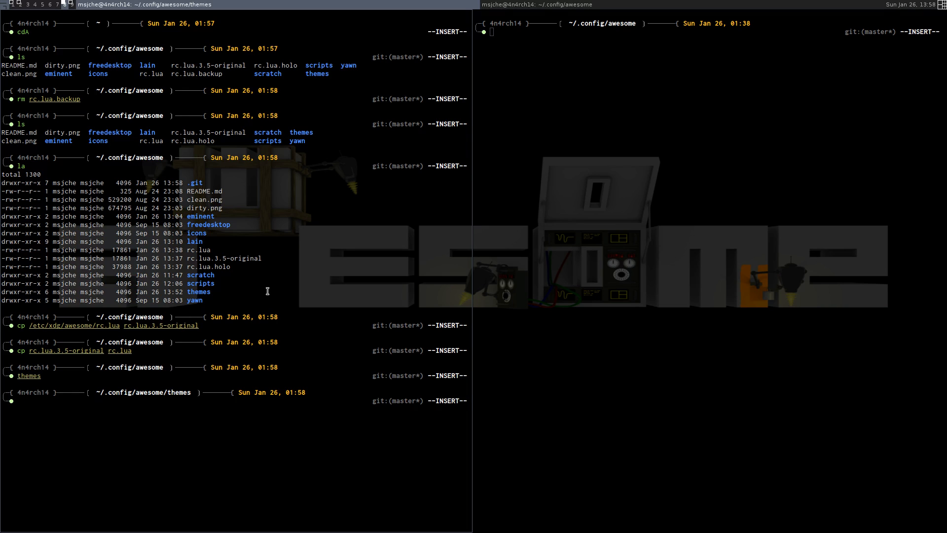
{"action": "type", "text": "ls"}
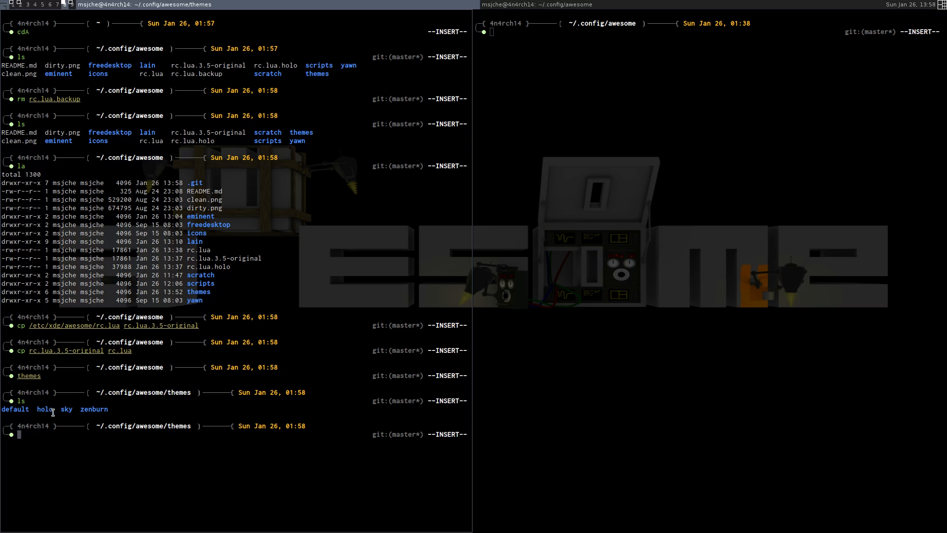
{"action": "mouse_move", "coordinate": [95, 409]}
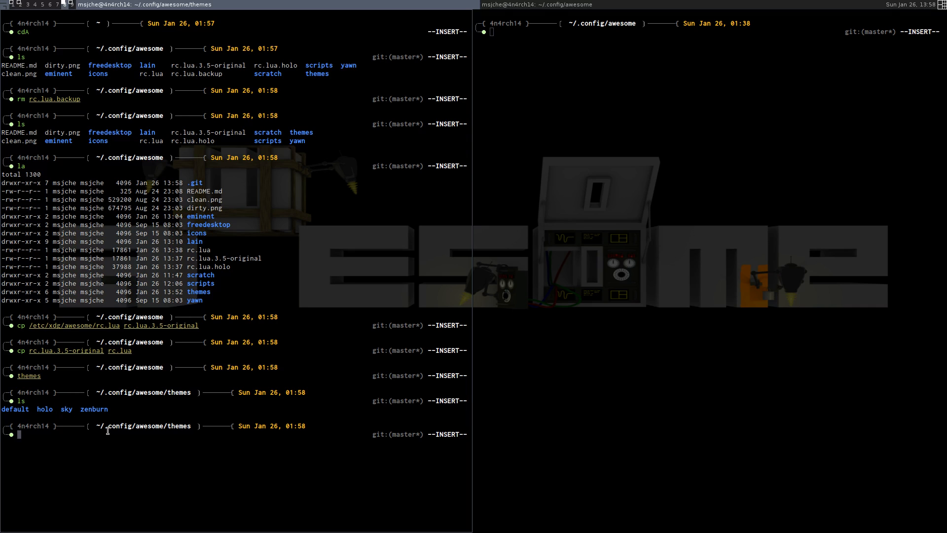
{"action": "mouse_move", "coordinate": [103, 429]}
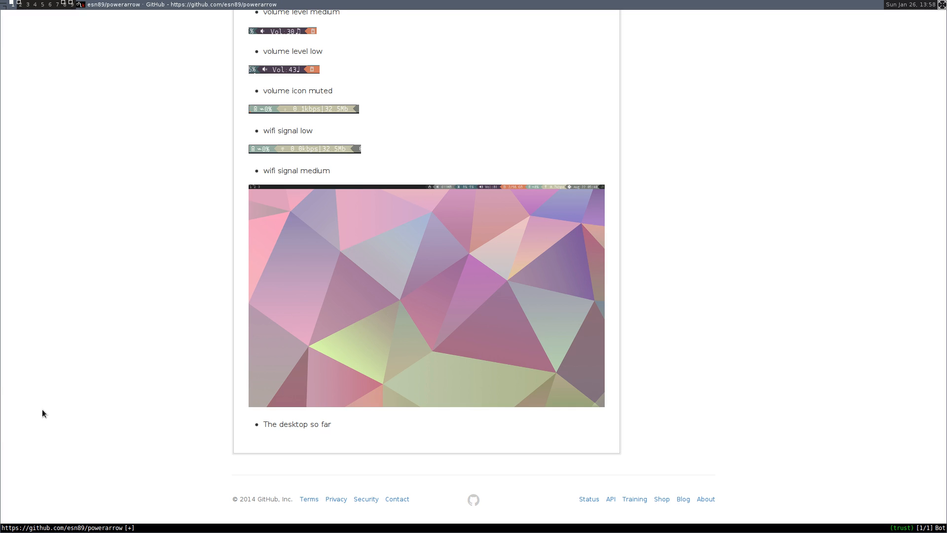
{"action": "left_click", "coordinate": [426, 295]}
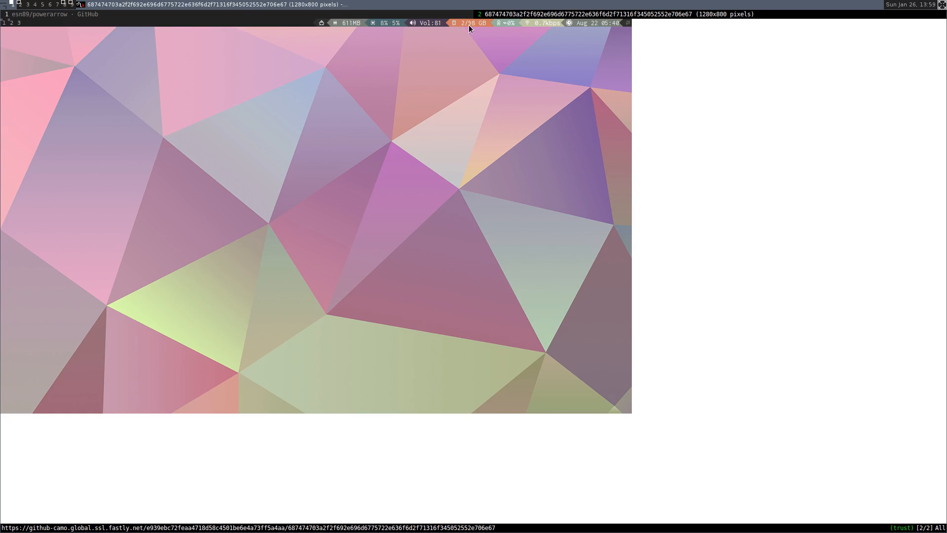
{"action": "mouse_move", "coordinate": [547, 31]}
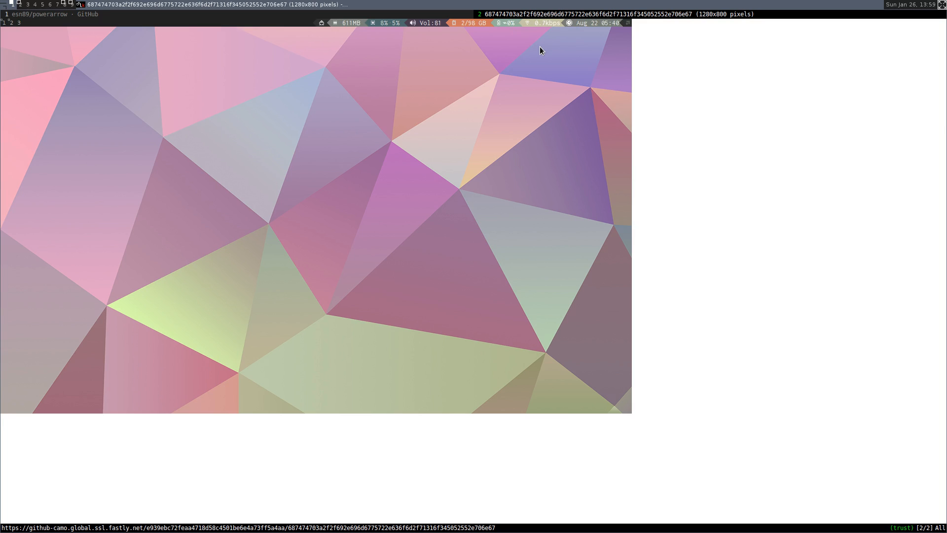
{"action": "mouse_move", "coordinate": [546, 27]}
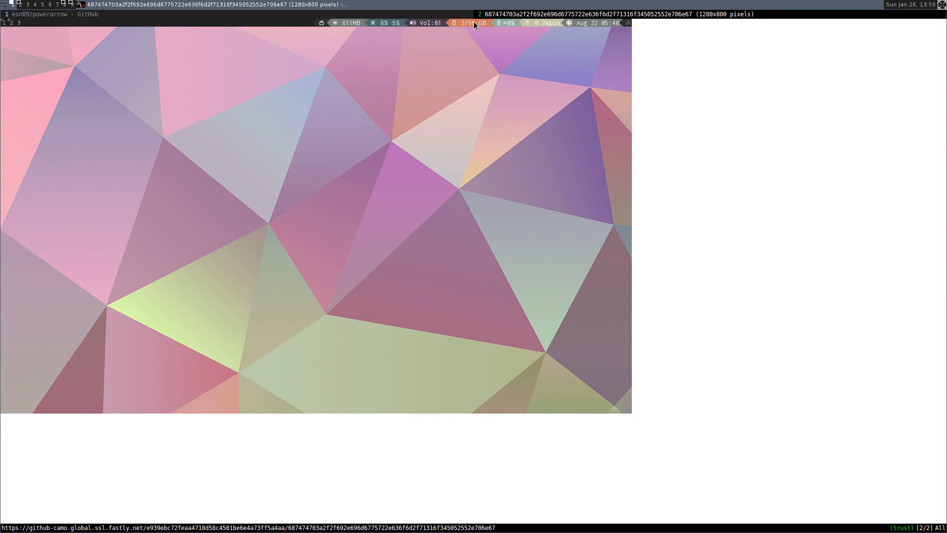
{"action": "mouse_move", "coordinate": [507, 28]}
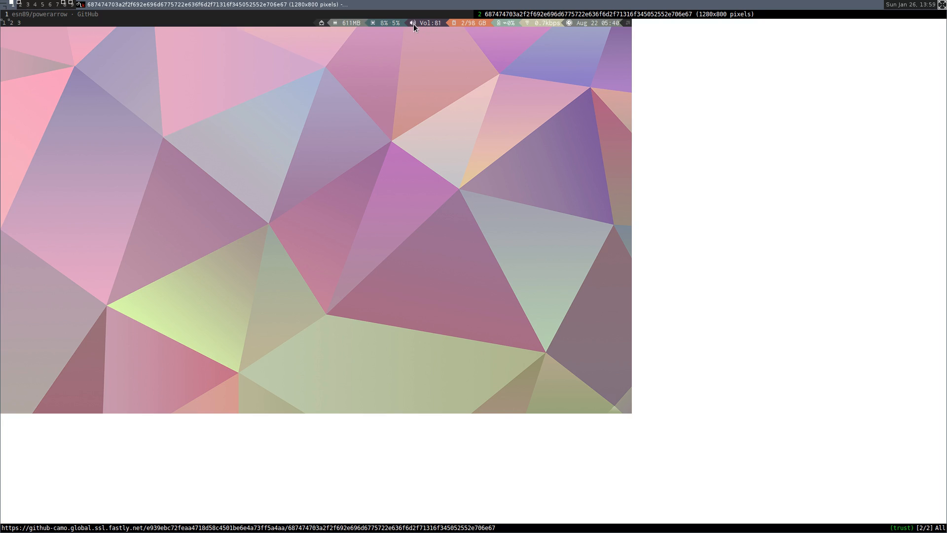
{"action": "mouse_move", "coordinate": [343, 28]}
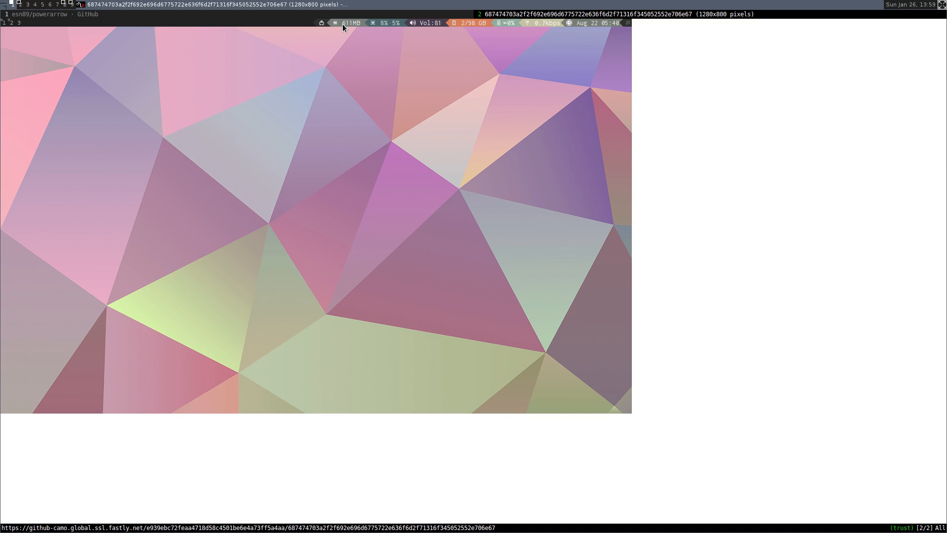
{"action": "mouse_move", "coordinate": [347, 27]}
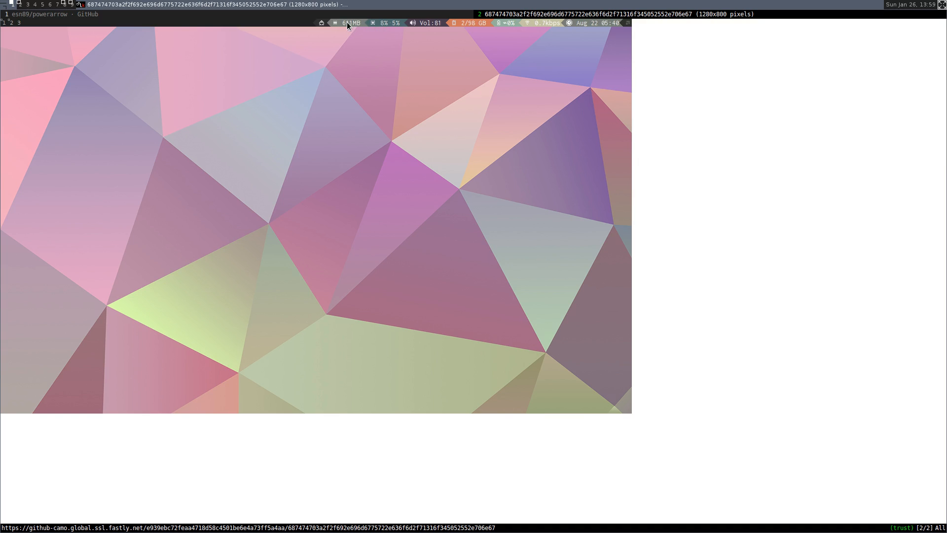
{"action": "mouse_move", "coordinate": [343, 57]}
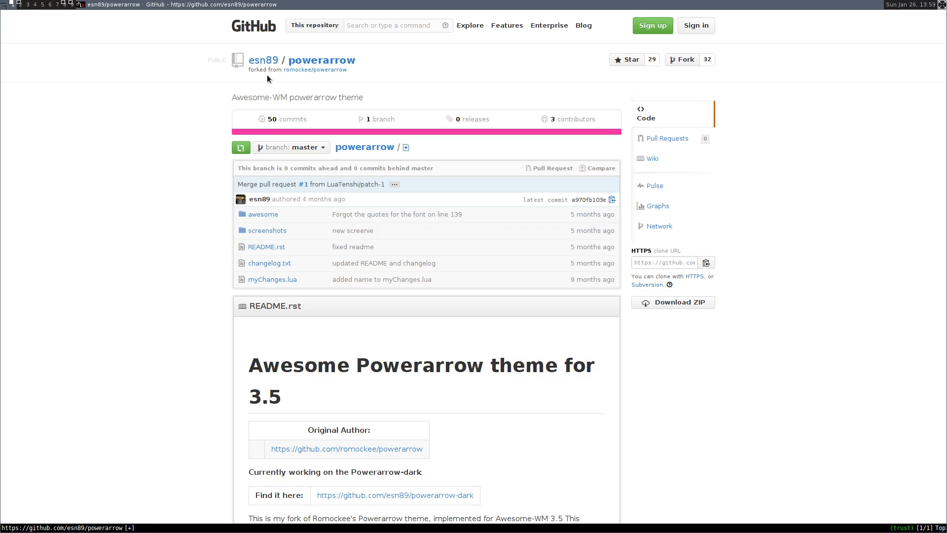
{"action": "scroll", "scroll_direction": "down", "scroll_amount": 3}
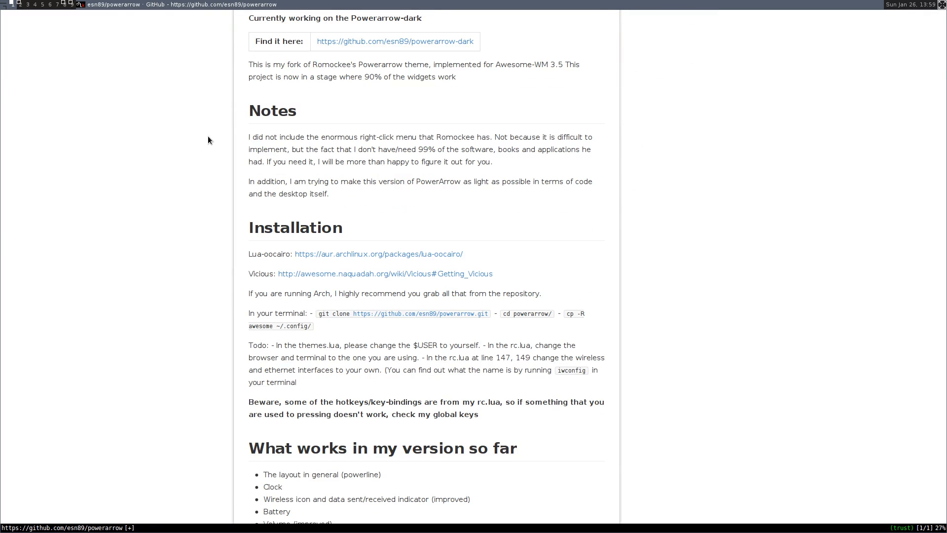
{"action": "scroll", "scroll_direction": "down", "scroll_amount": 3}
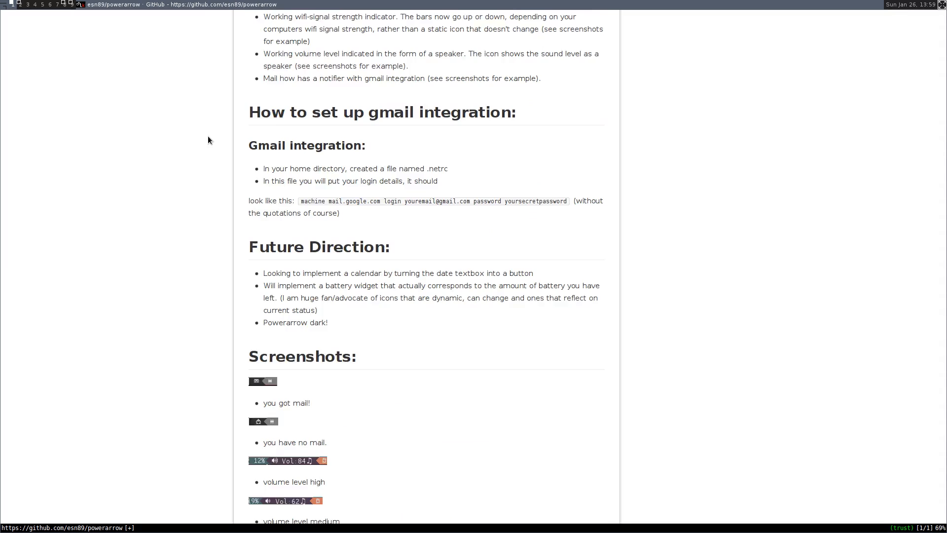
{"action": "scroll", "scroll_direction": "down", "scroll_amount": 3}
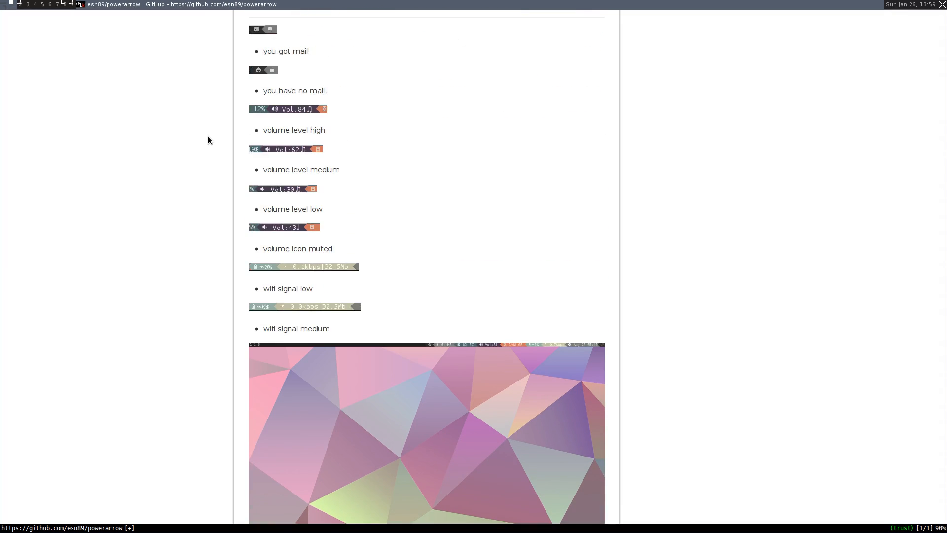
{"action": "scroll", "scroll_direction": "up", "scroll_amount": 3}
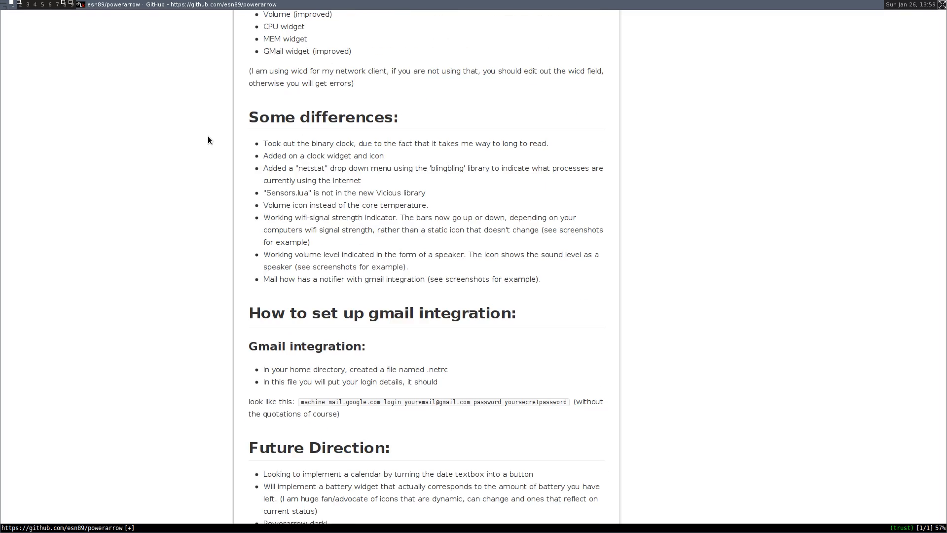
{"action": "scroll", "scroll_direction": "up", "scroll_amount": 3}
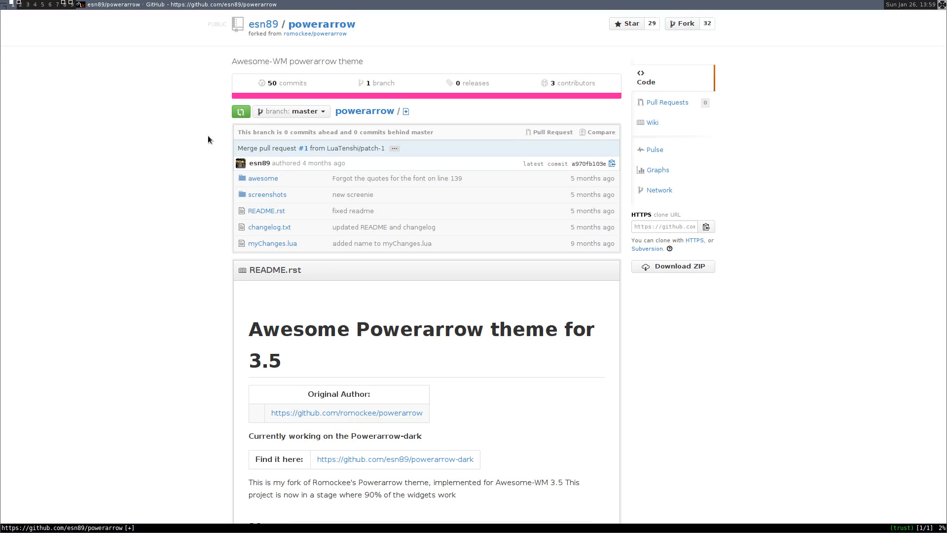
{"action": "scroll", "scroll_direction": "down", "scroll_amount": 3}
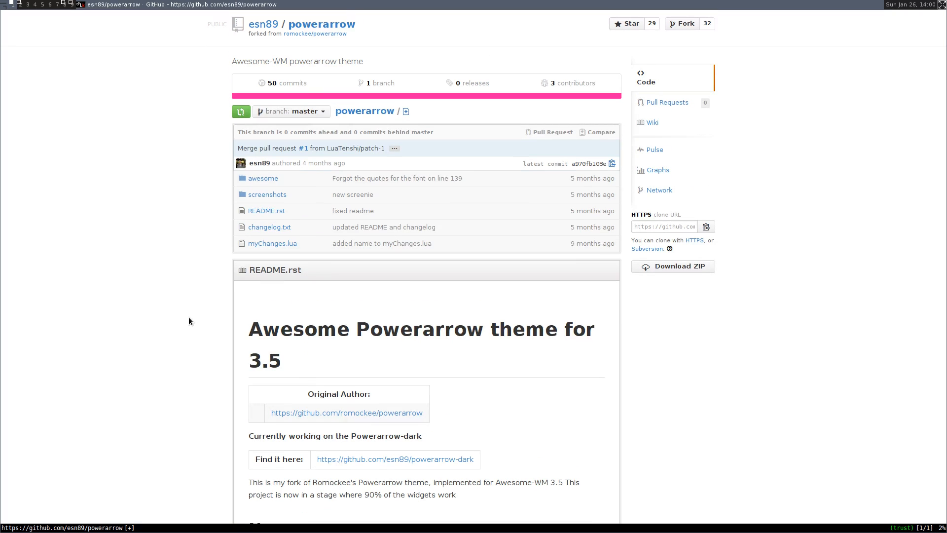
{"action": "mouse_move", "coordinate": [263, 178]}
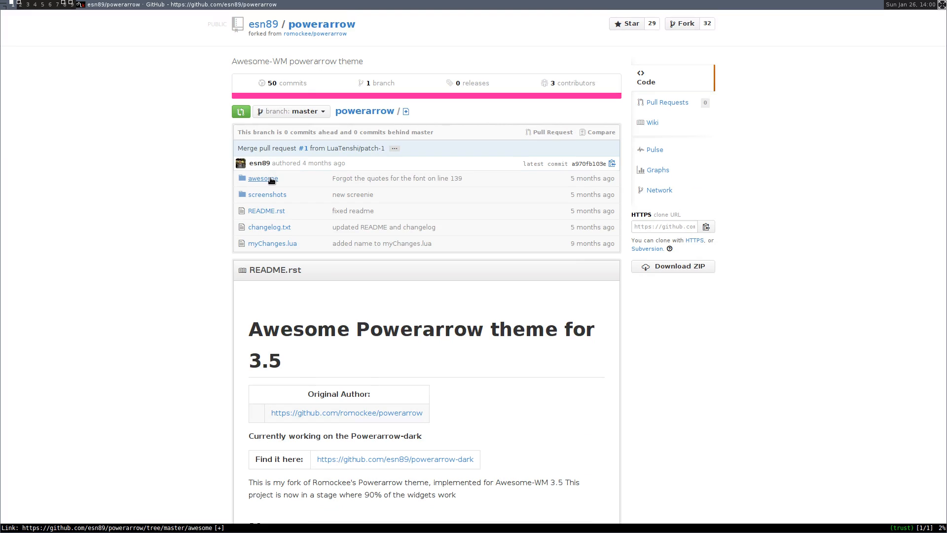
- Navigate into the repository's awesome/powerarrowf folder to see its contents
{"action": "left_click", "coordinate": [262, 178]}
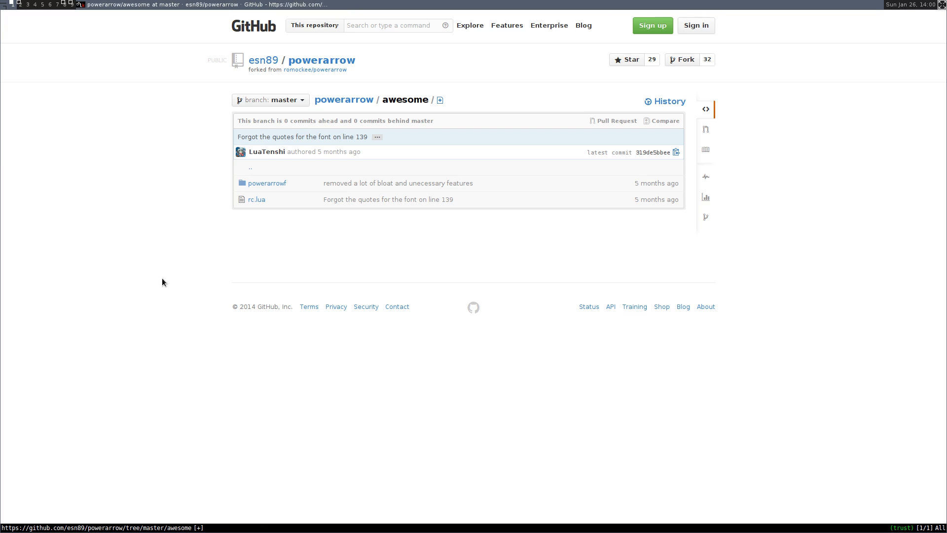
{"action": "mouse_move", "coordinate": [266, 183]}
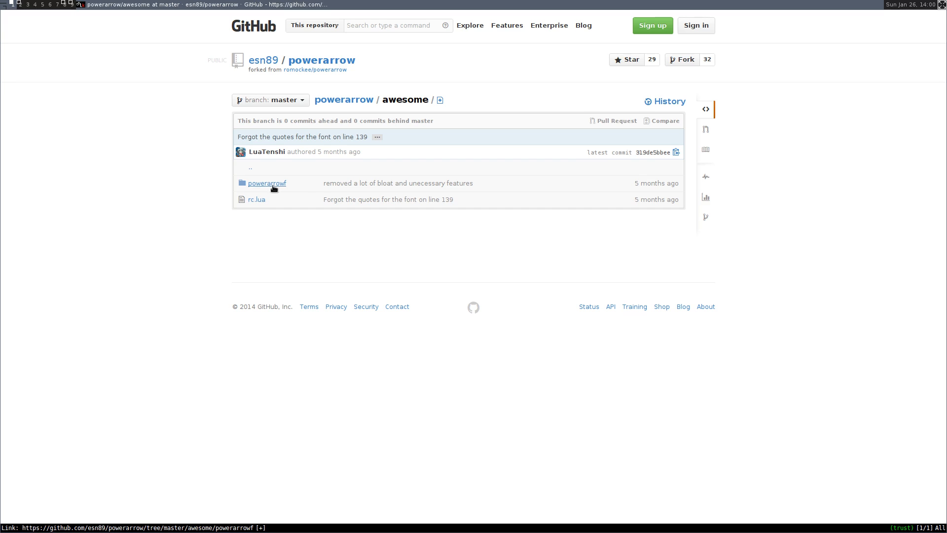
{"action": "left_click", "coordinate": [266, 184]}
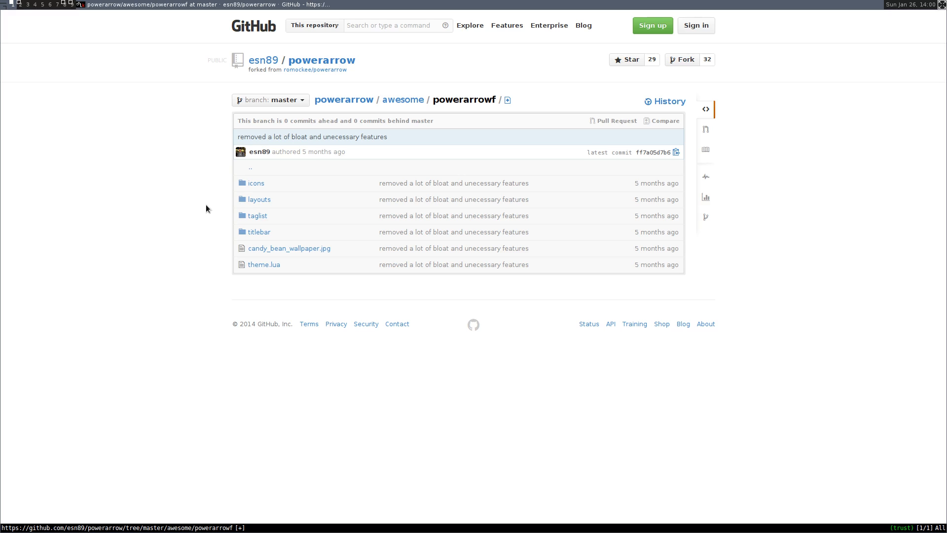
{"action": "mouse_move", "coordinate": [254, 179]}
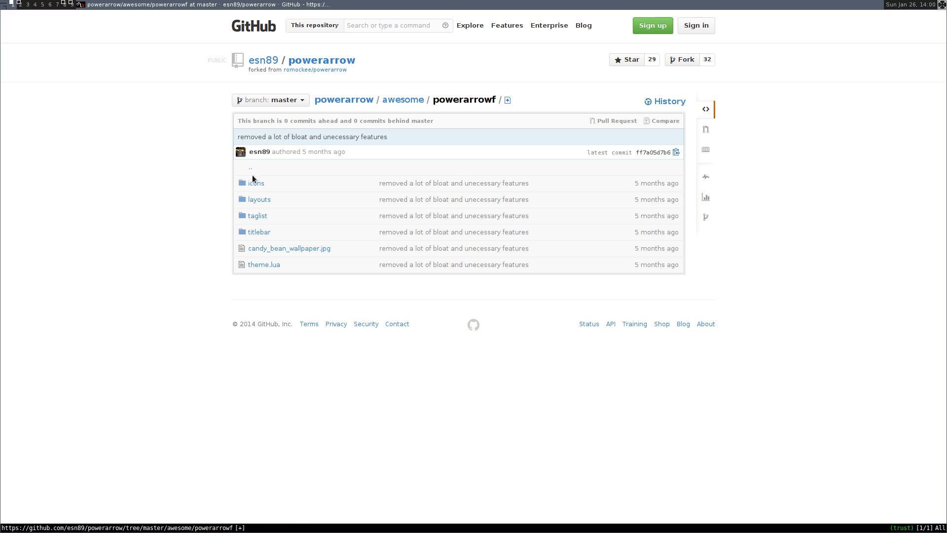
{"action": "mouse_move", "coordinate": [220, 217]}
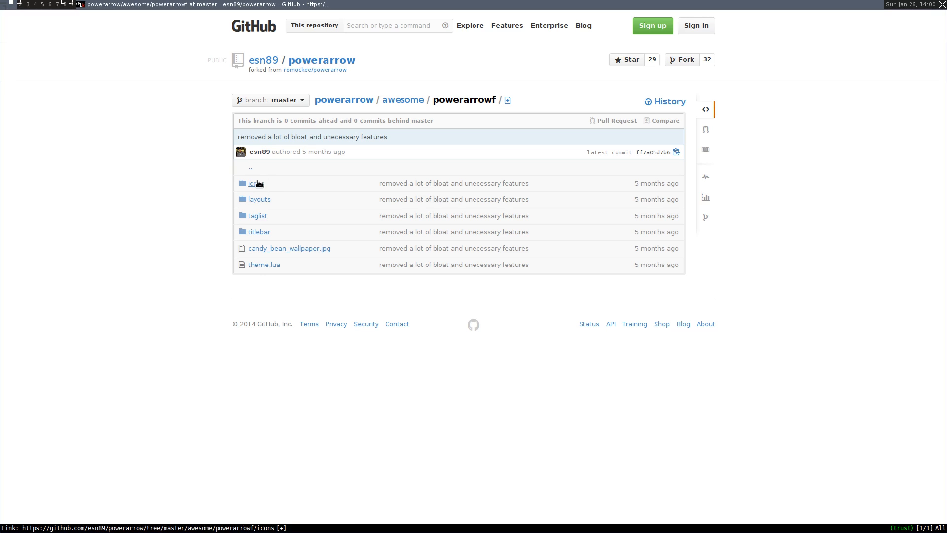
{"action": "mouse_move", "coordinate": [402, 100]}
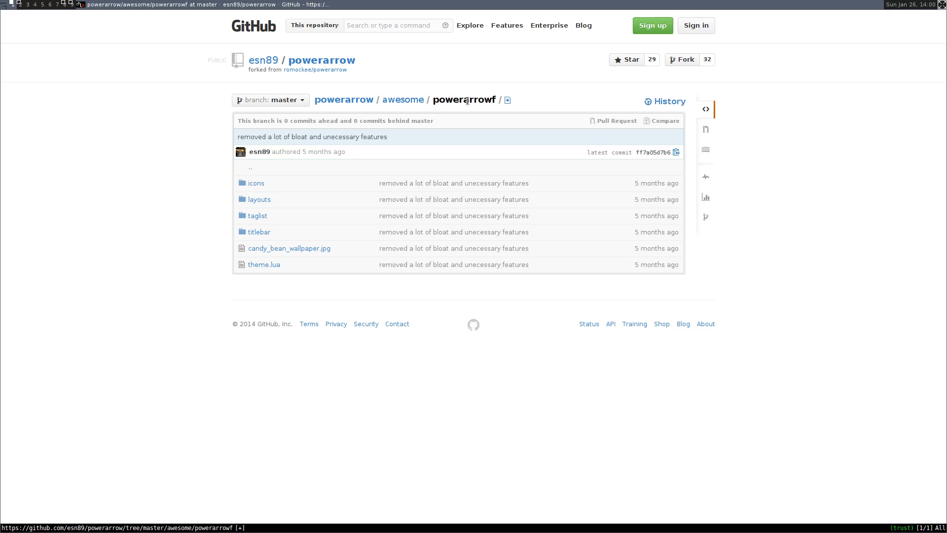
{"action": "mouse_move", "coordinate": [129, 167]}
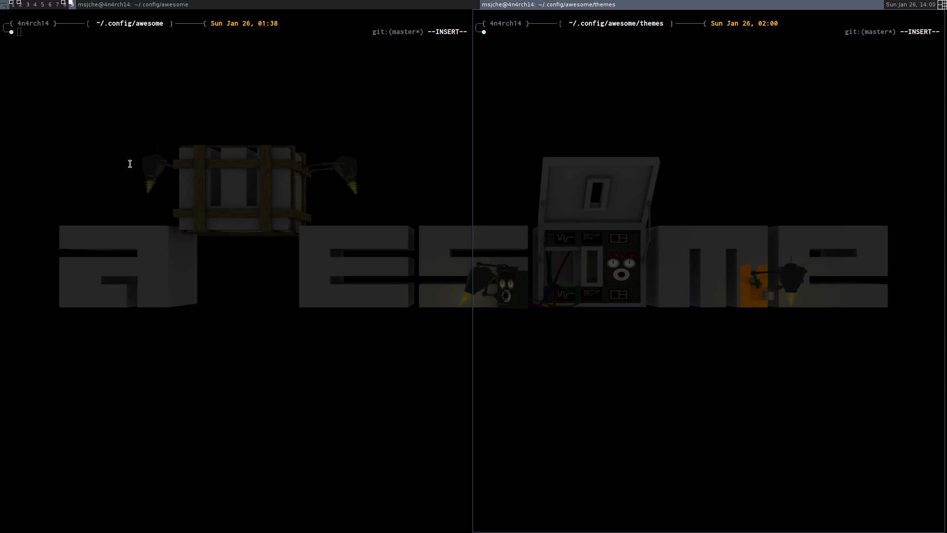
- Create a powerarrow directory in themes with mkdir, verify it, and cd into it
{"action": "type", "text": "ls"}
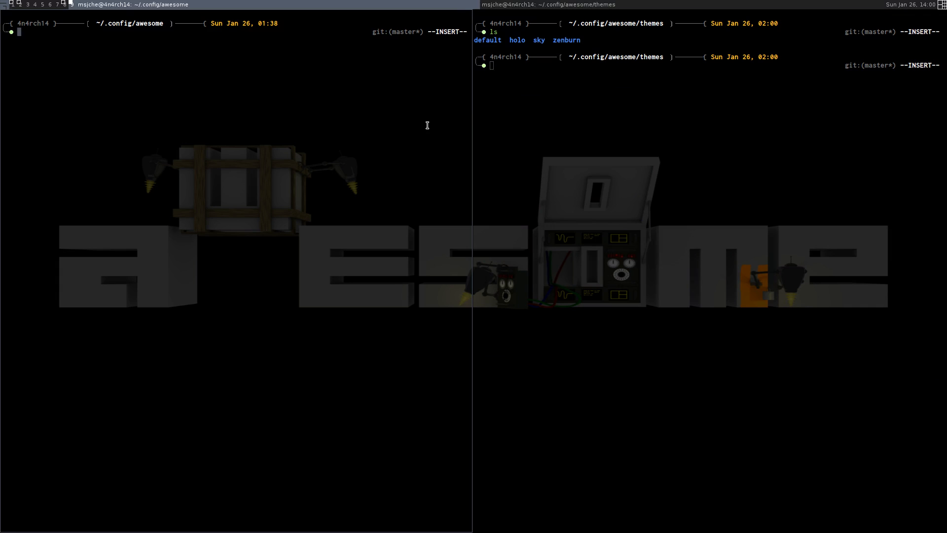
{"action": "type", "text": "mk"}
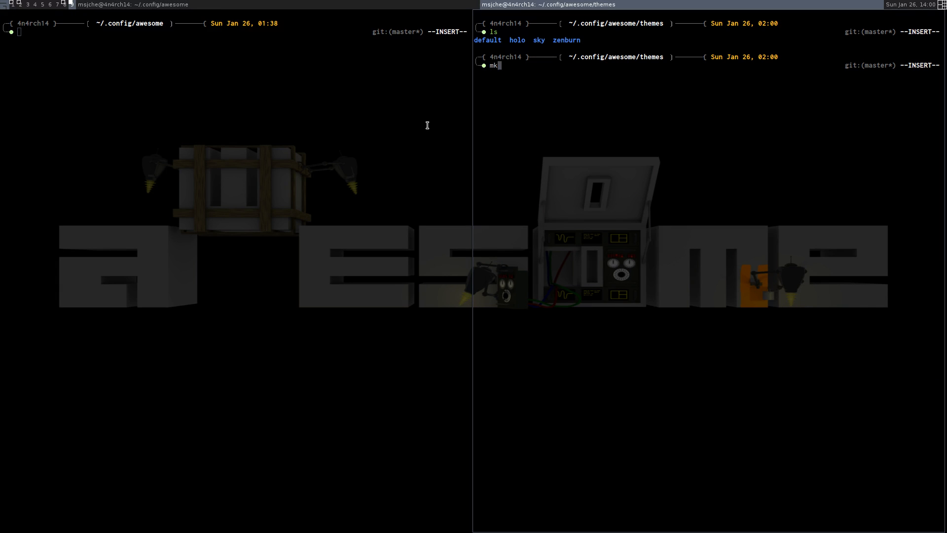
{"action": "type", "text": "dir h"}
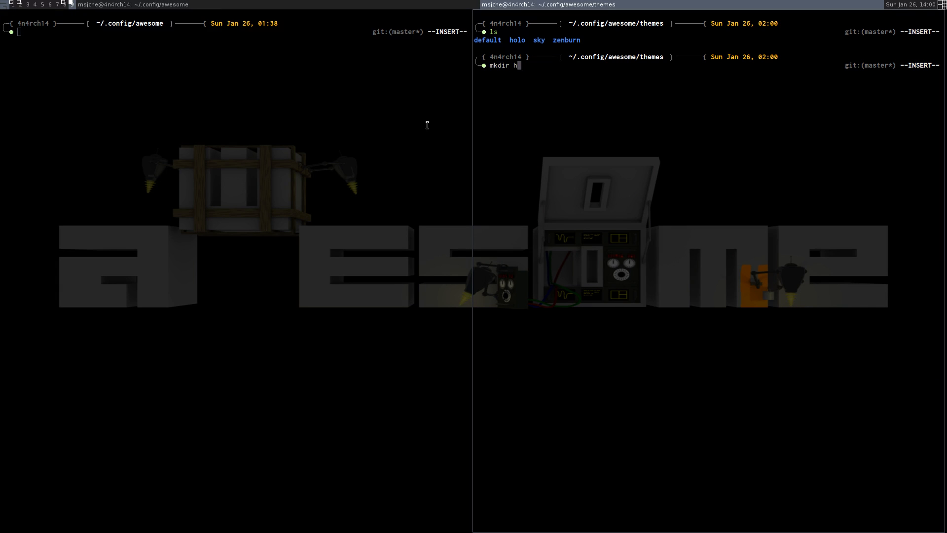
{"action": "type", "text": "owerarrow"}
{"action": "type", "text": "ls"}
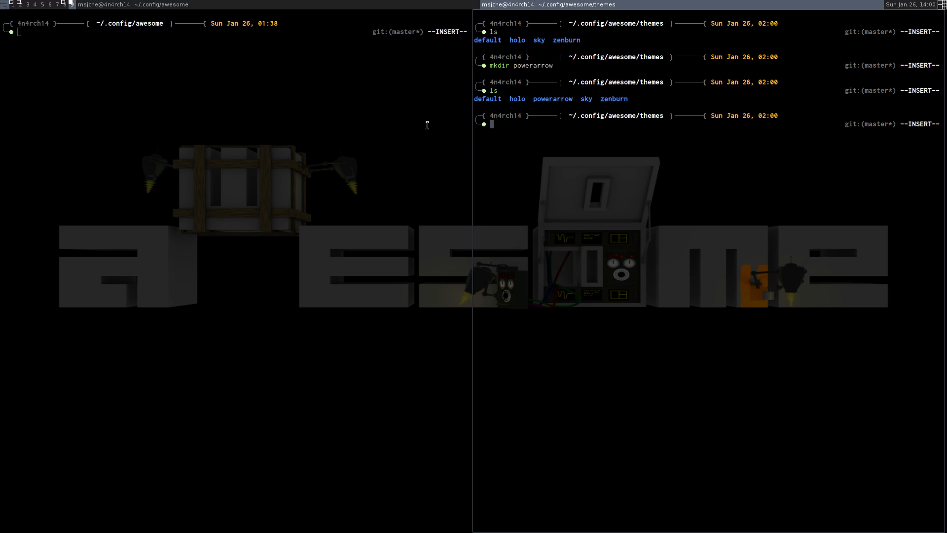
{"action": "type", "text": "cd"}
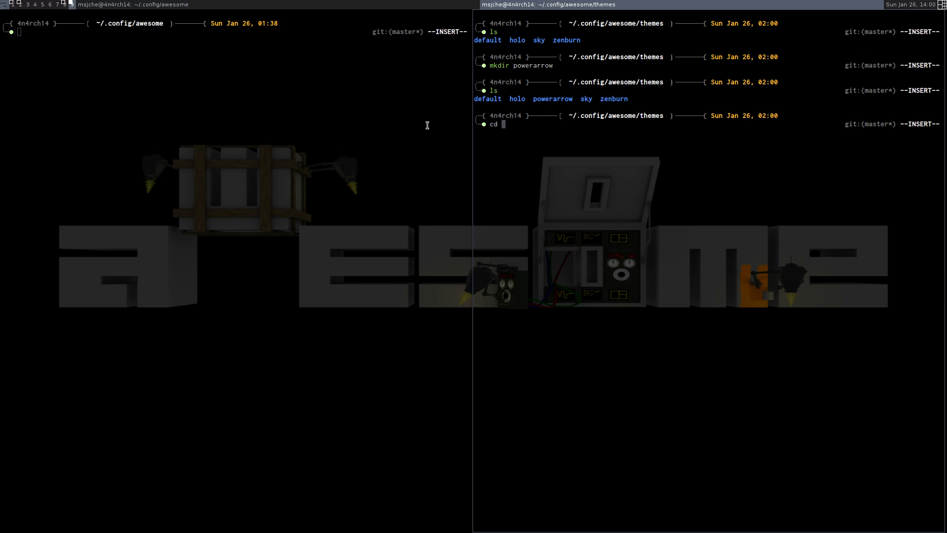
{"action": "type", "text": "powerarrow"}
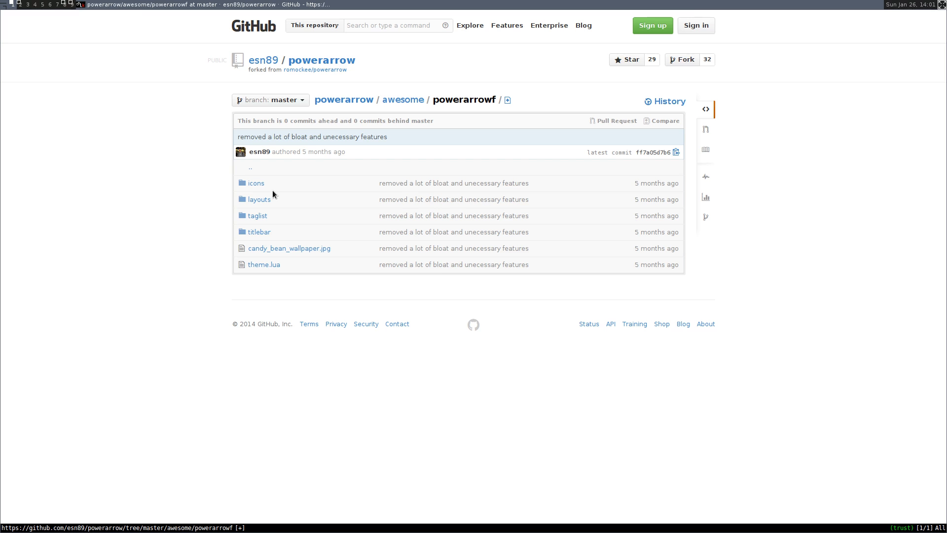
{"action": "left_click", "coordinate": [402, 100]}
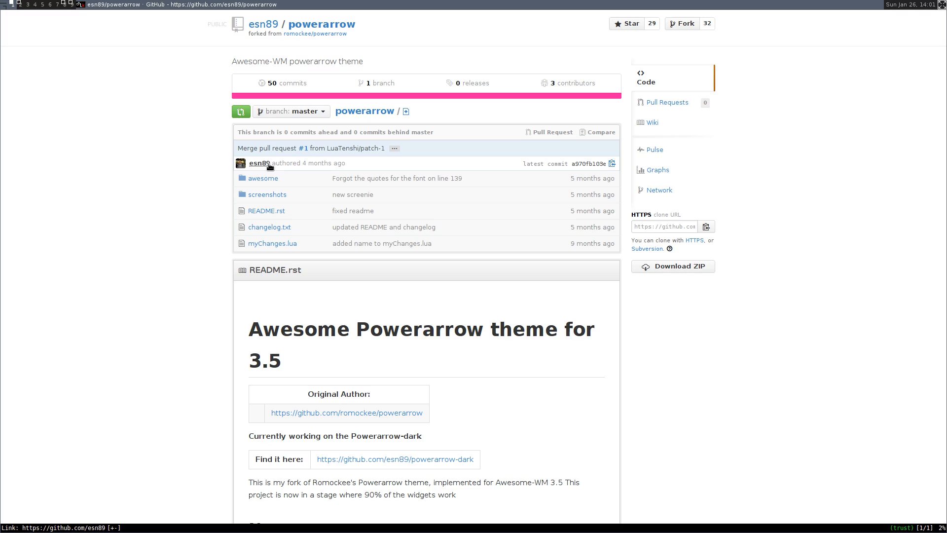
{"action": "left_click", "coordinate": [262, 178]}
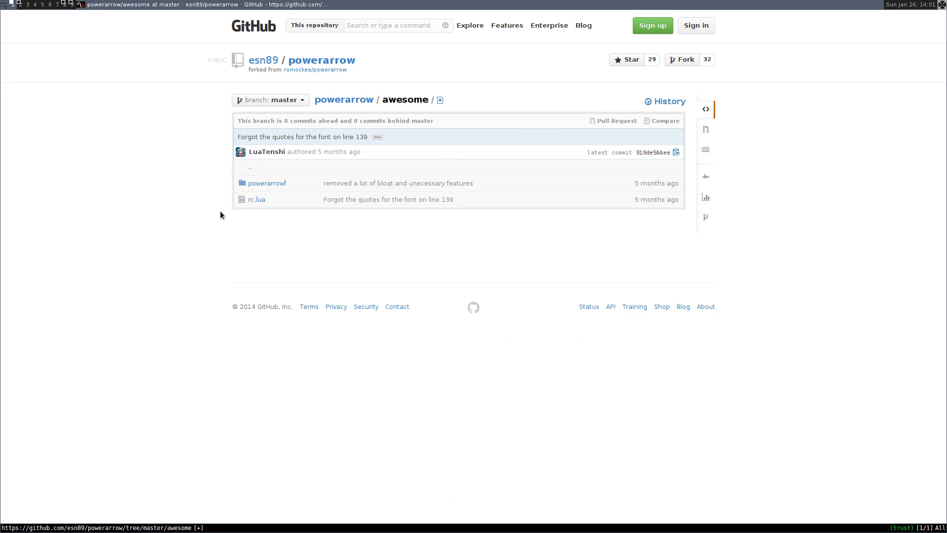
{"action": "mouse_move", "coordinate": [256, 199]}
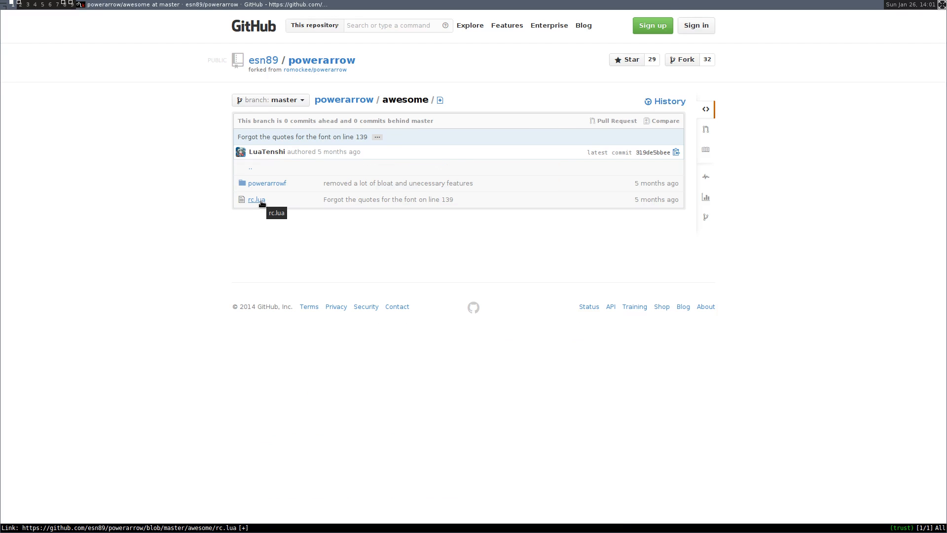
{"action": "mouse_move", "coordinate": [266, 183]}
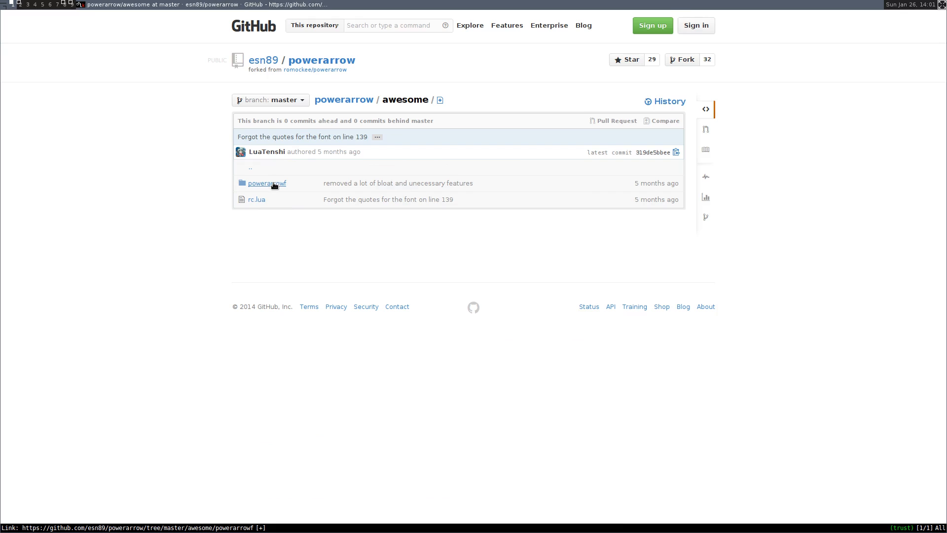
{"action": "left_click", "coordinate": [267, 183]}
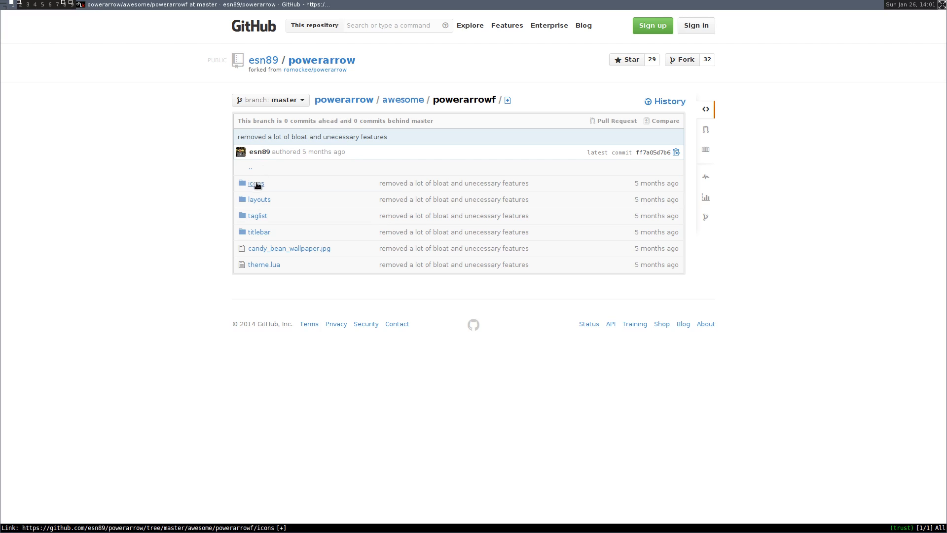
{"action": "left_click", "coordinate": [258, 199]}
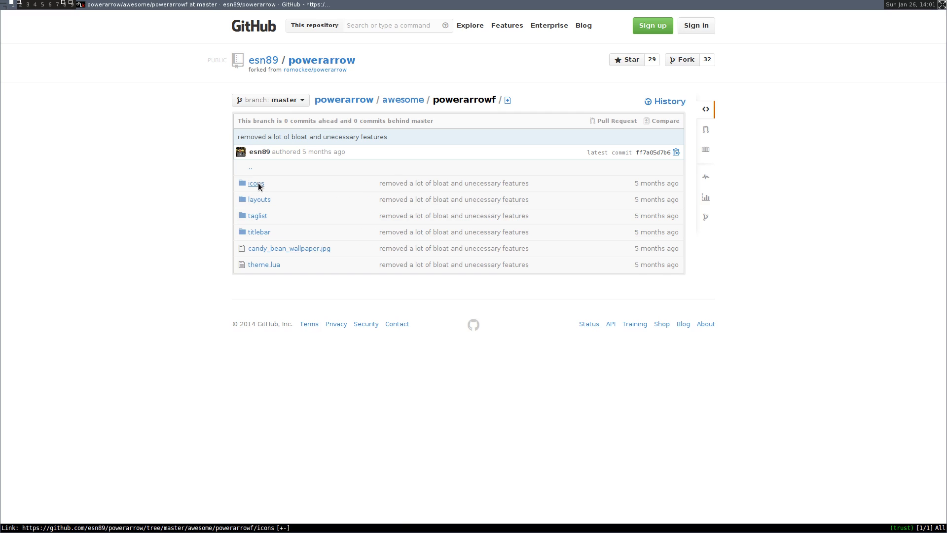
{"action": "left_click", "coordinate": [256, 184]}
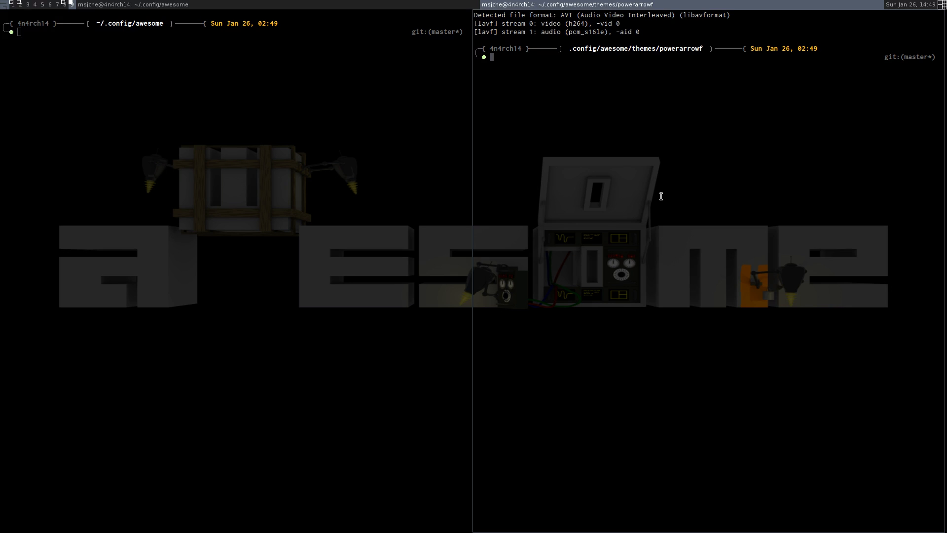
- List powerarrowf and its icons, layouts, taglist and titlebar subfolders, then clear the screen
{"action": "key", "text": "i"}
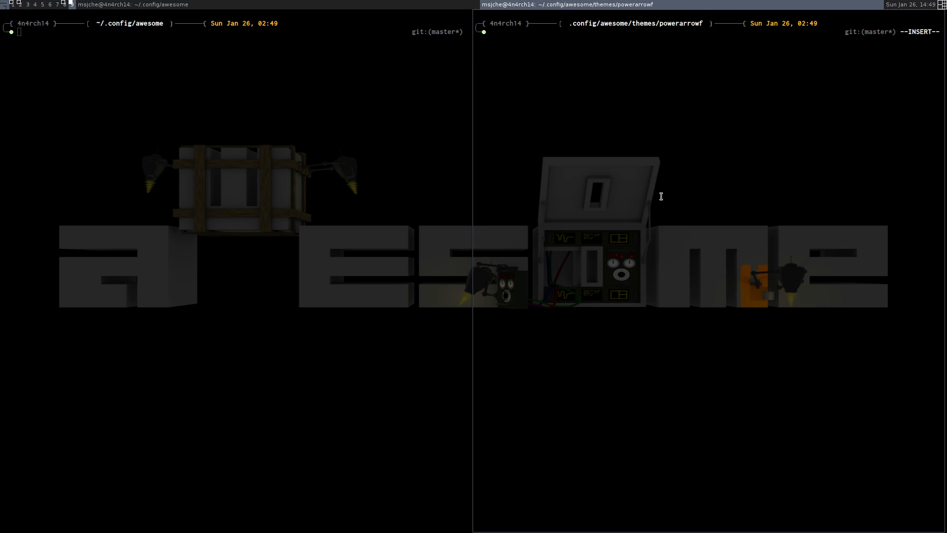
{"action": "type", "text": "ls"}
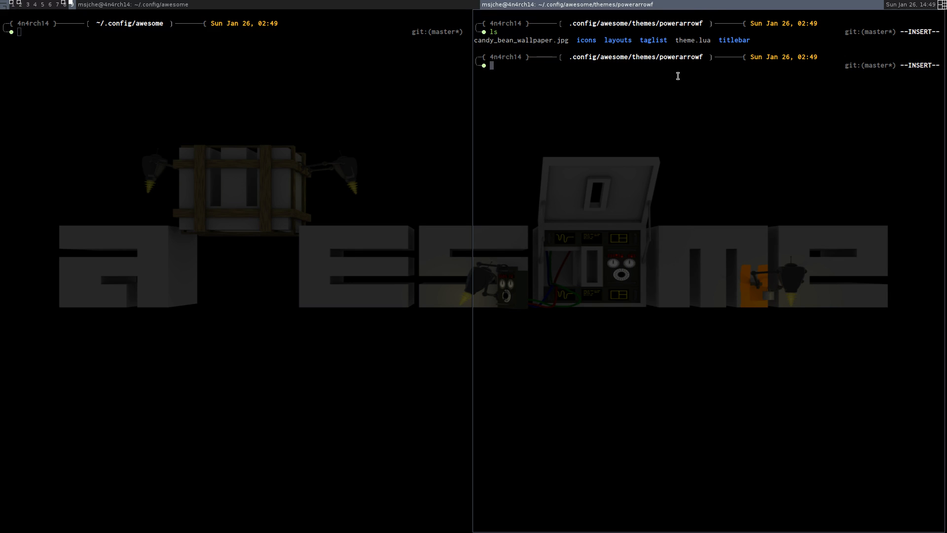
{"action": "type", "text": "ls"}
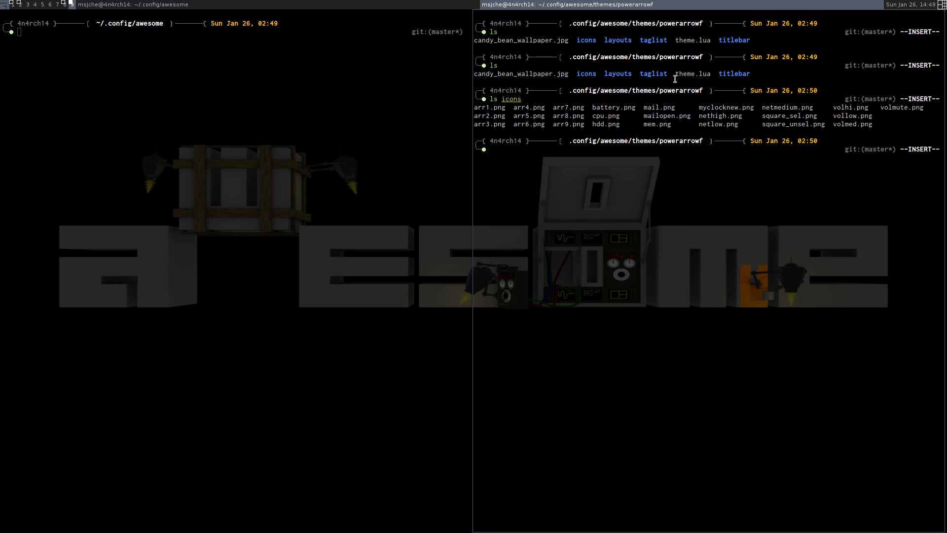
{"action": "type", "text": "ls layouts"}
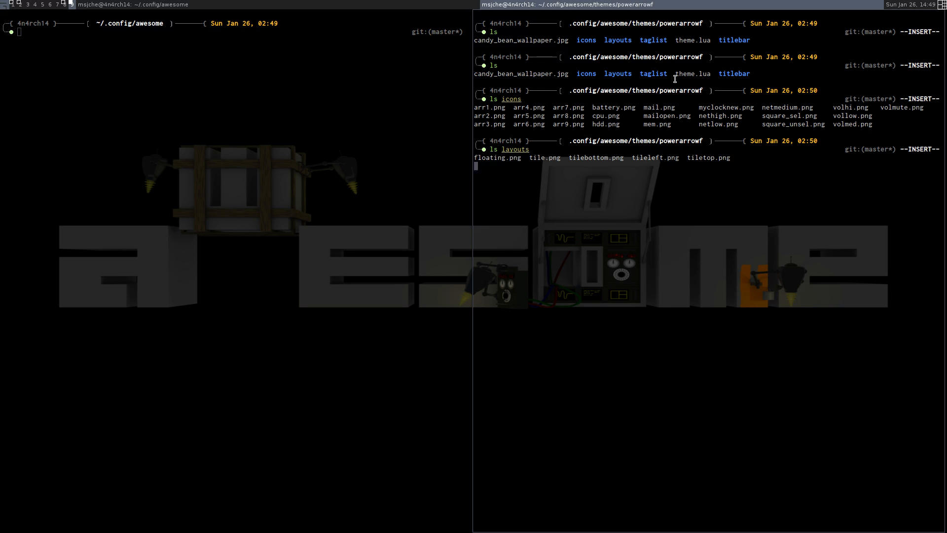
{"action": "type", "text": "ls taglist/"}
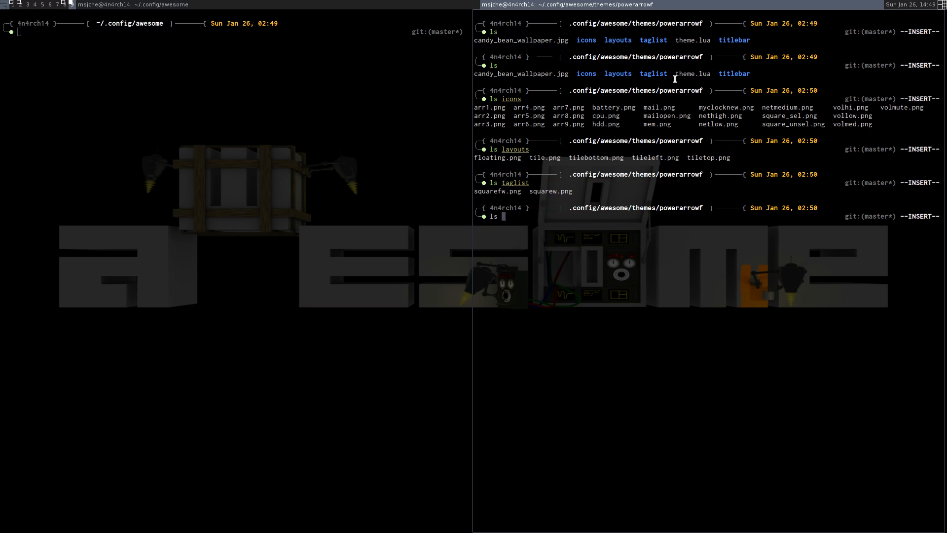
{"action": "type", "text": "titlebar/"}
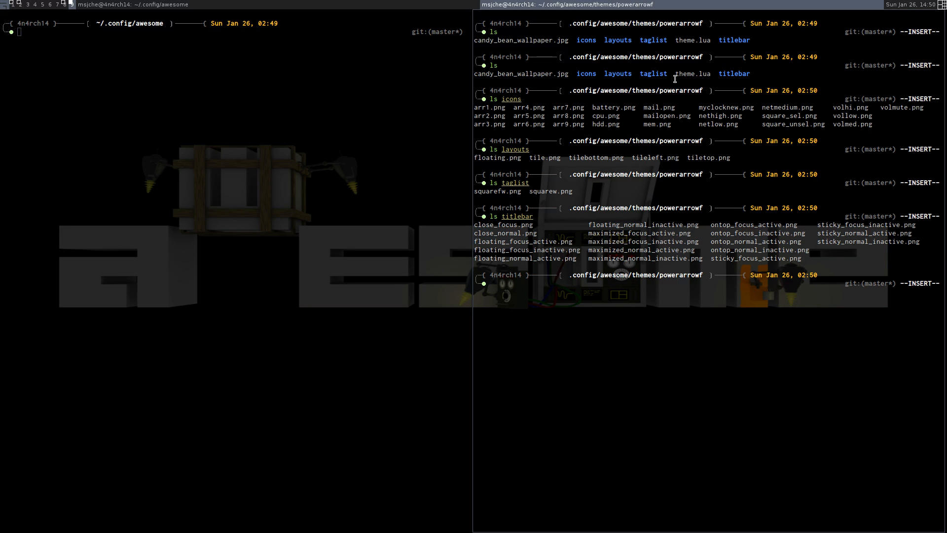
{"action": "key", "text": "ctrl+l"}
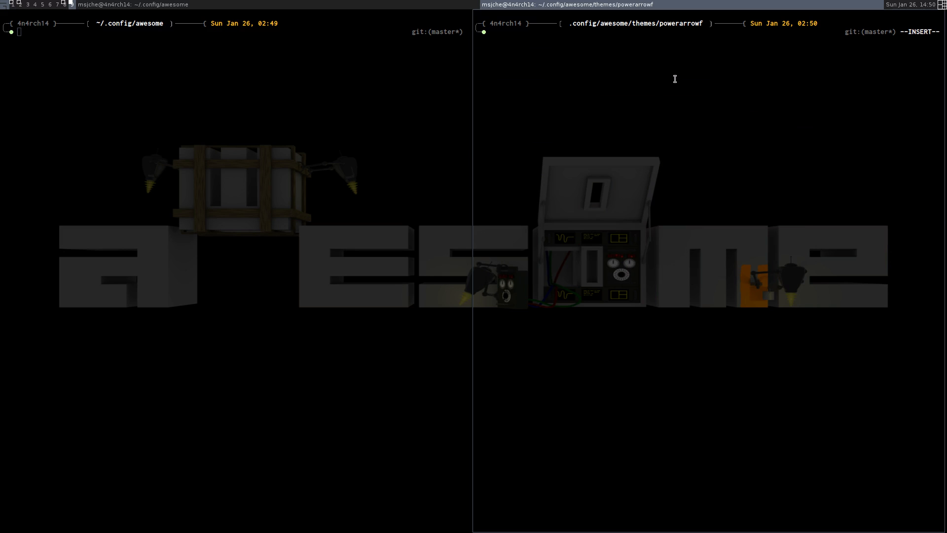
- Start Vim on powerarrowf's theme.lua, reaching the swap-file warning
{"action": "type", "text": "vim"}
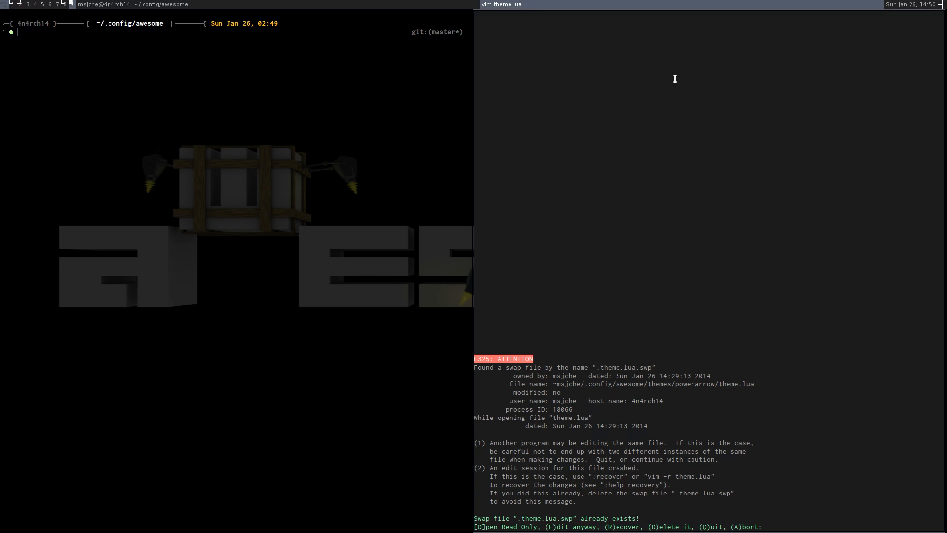
- Choose Edit anyway at the swap-file prompt so theme.lua loads in Vim
{"action": "key", "text": "e"}
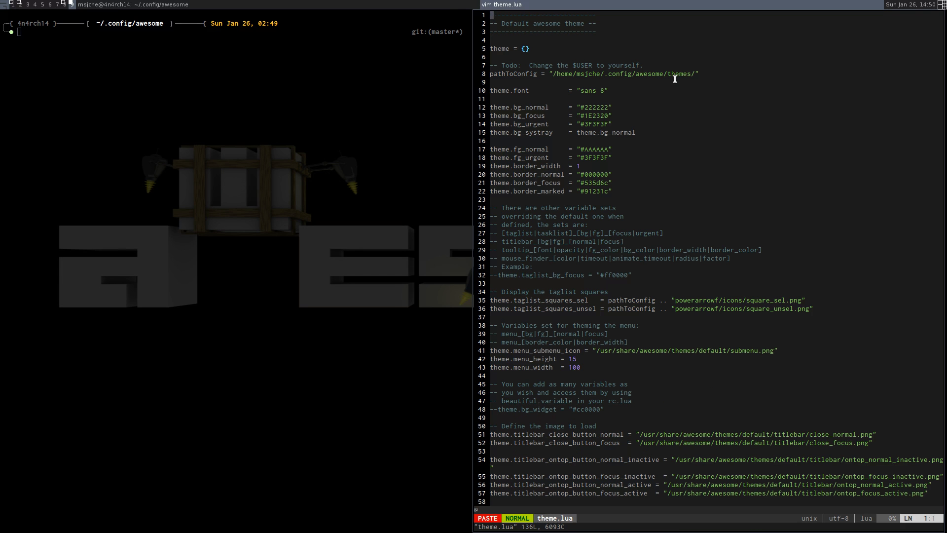
{"action": "mouse_move", "coordinate": [571, 71]}
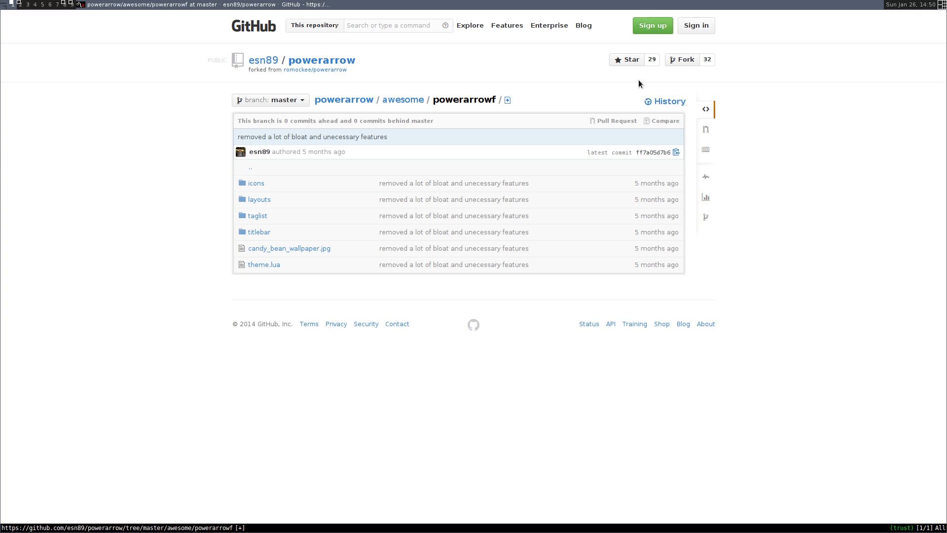
- View powerarrowf's theme.lua on GitHub, then go back to the awesome folder listing
{"action": "left_click", "coordinate": [265, 264]}
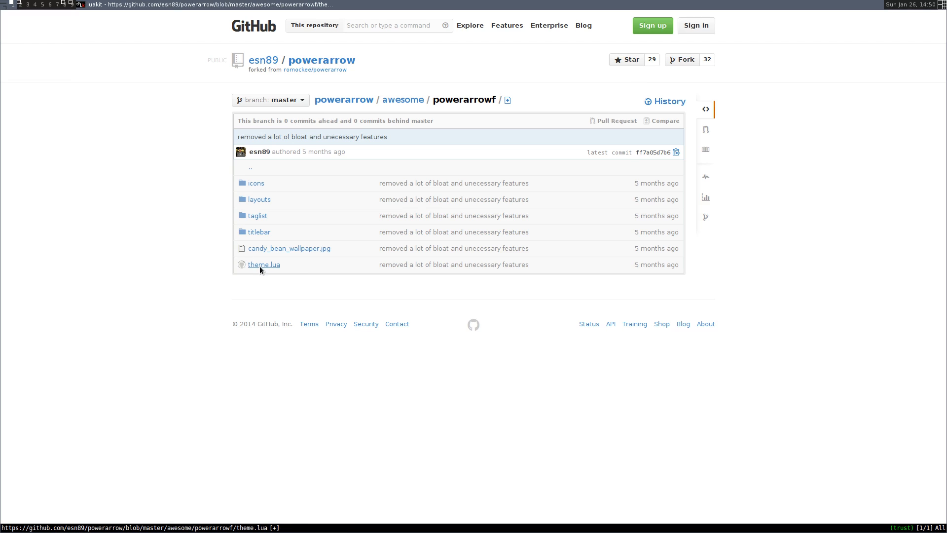
{"action": "left_click", "coordinate": [264, 264]}
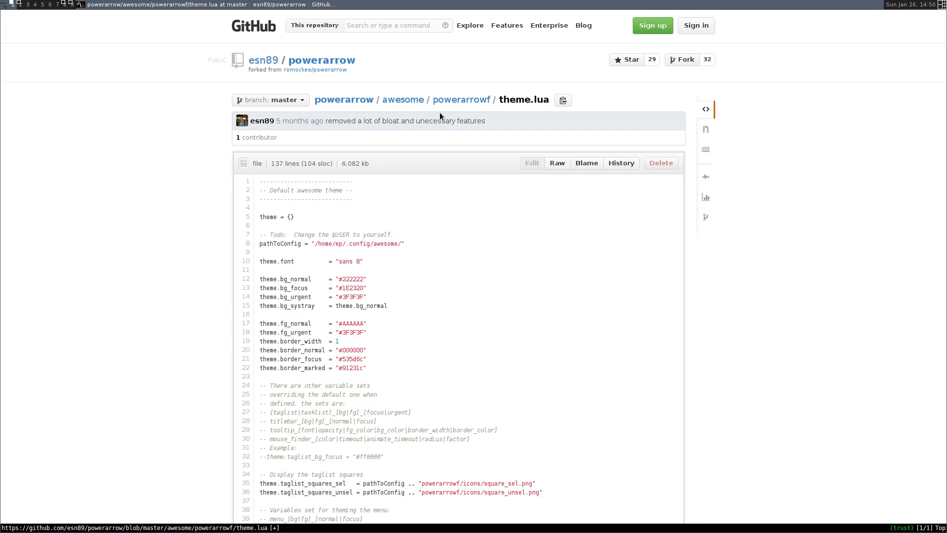
{"action": "left_click", "coordinate": [402, 100]}
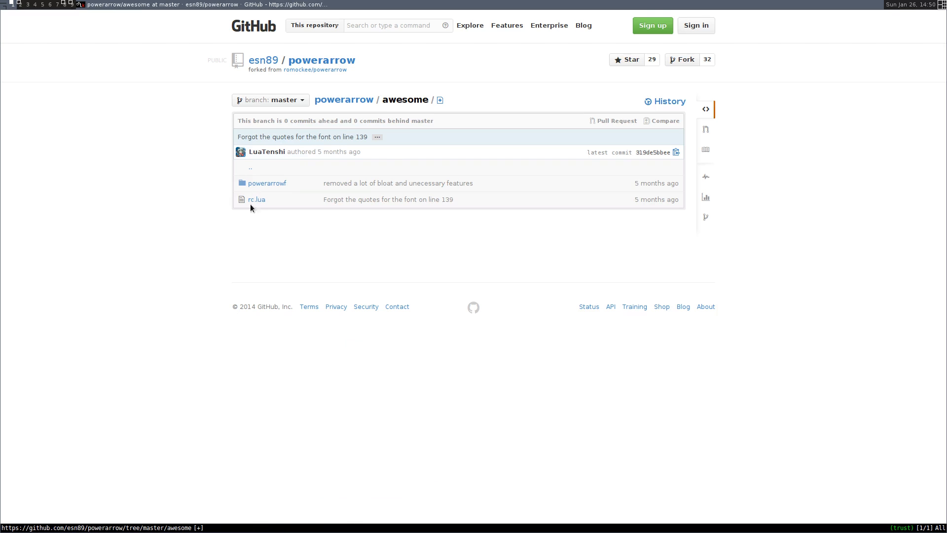
{"action": "mouse_move", "coordinate": [222, 203]}
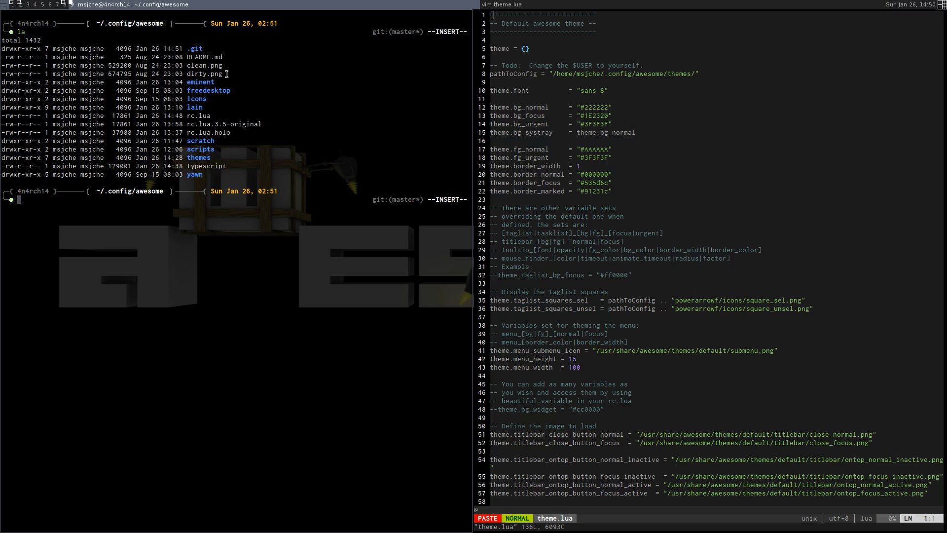
{"action": "mouse_move", "coordinate": [227, 103]}
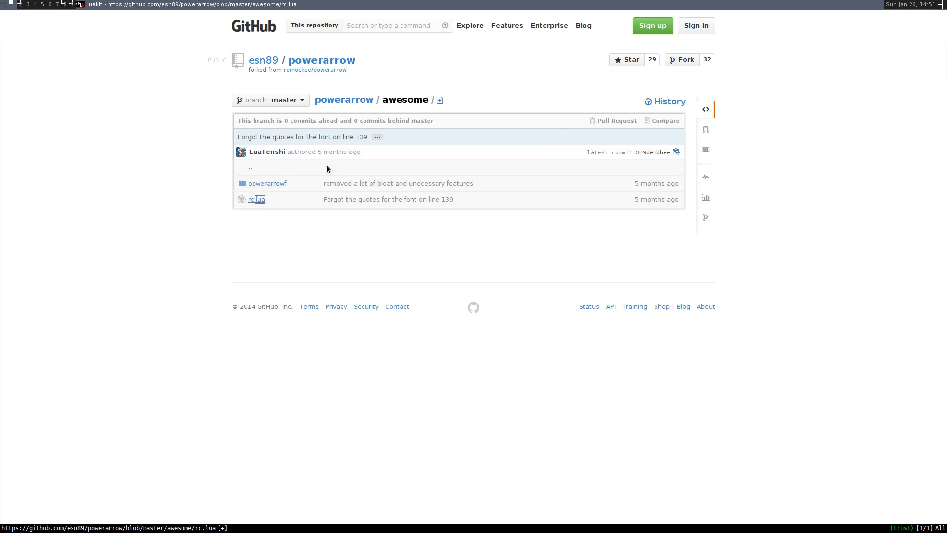
- View the repository's rc.lua, return to awesome, and reopen powerarrowf's theme.lua
{"action": "left_click", "coordinate": [256, 200]}
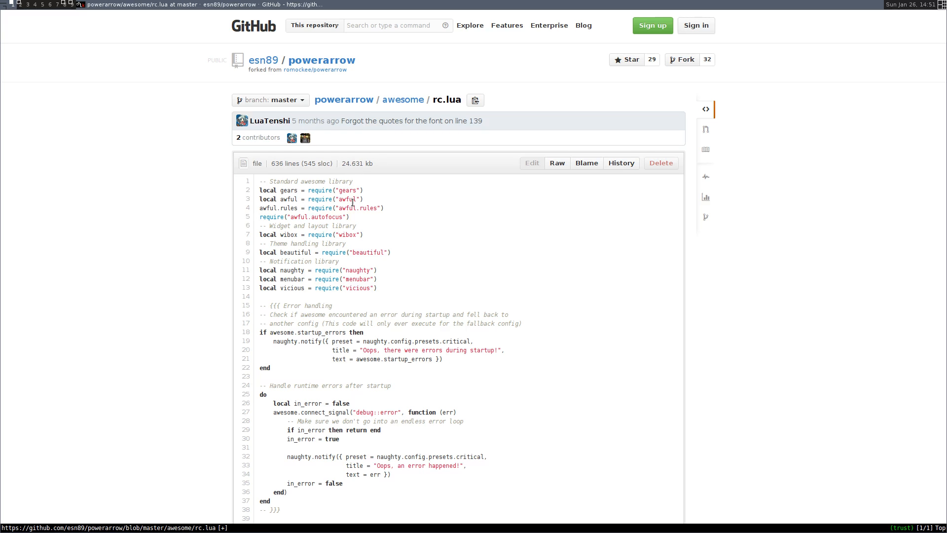
{"action": "left_click", "coordinate": [403, 99]}
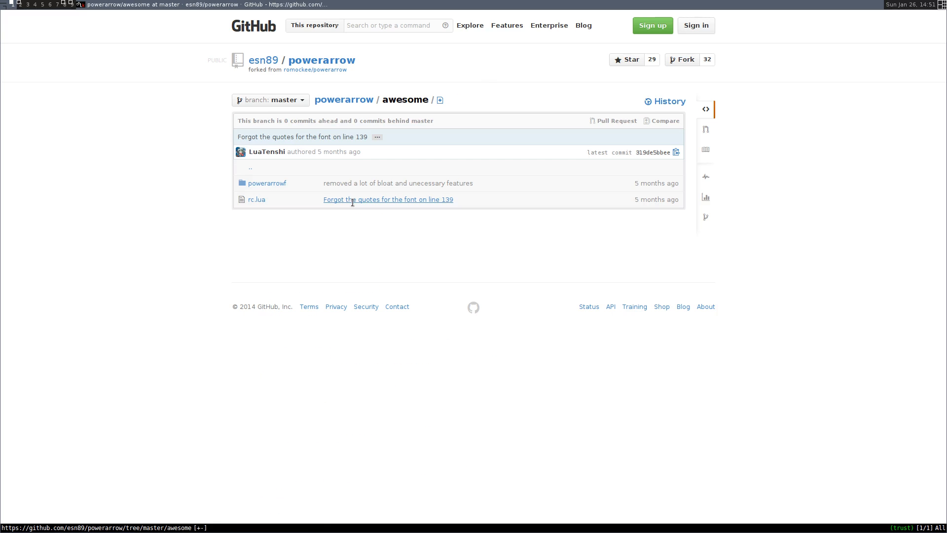
{"action": "left_click", "coordinate": [266, 183]}
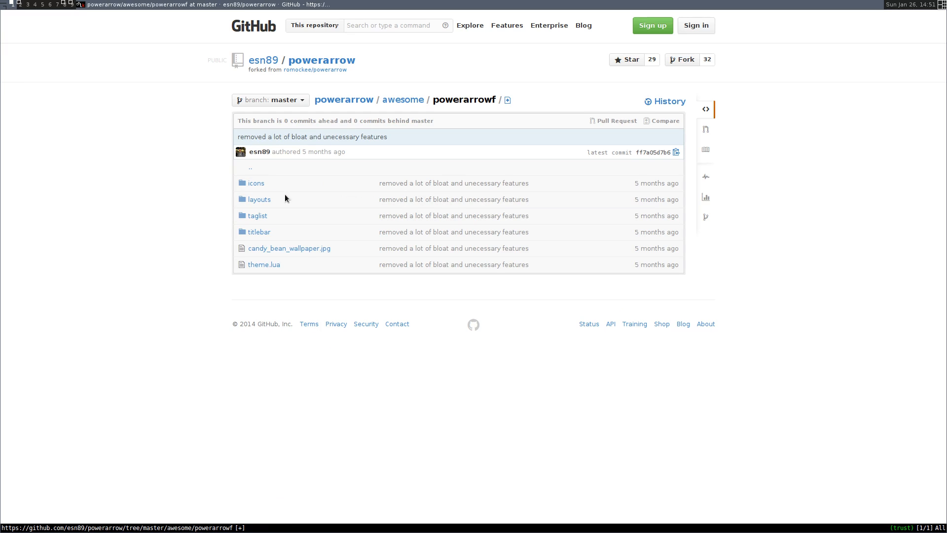
{"action": "left_click", "coordinate": [264, 265]}
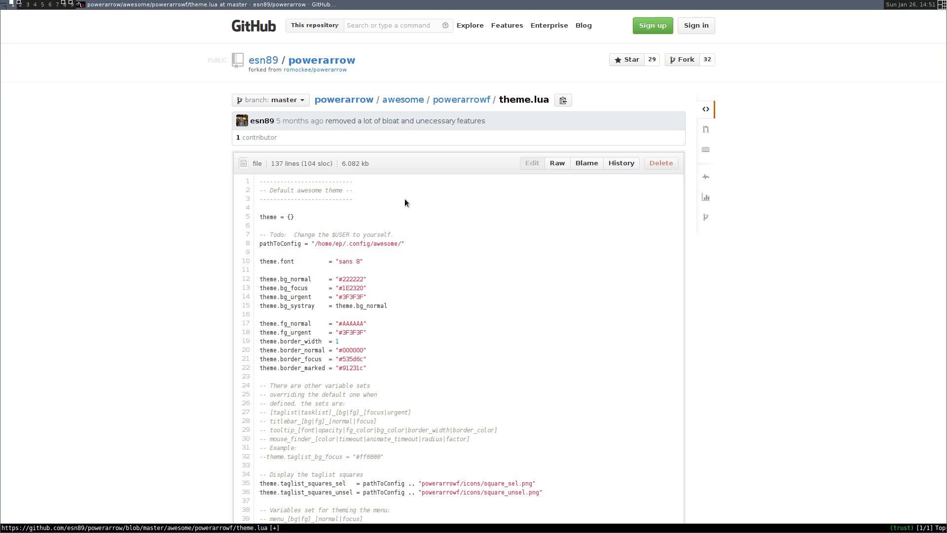
{"action": "mouse_move", "coordinate": [456, 246]}
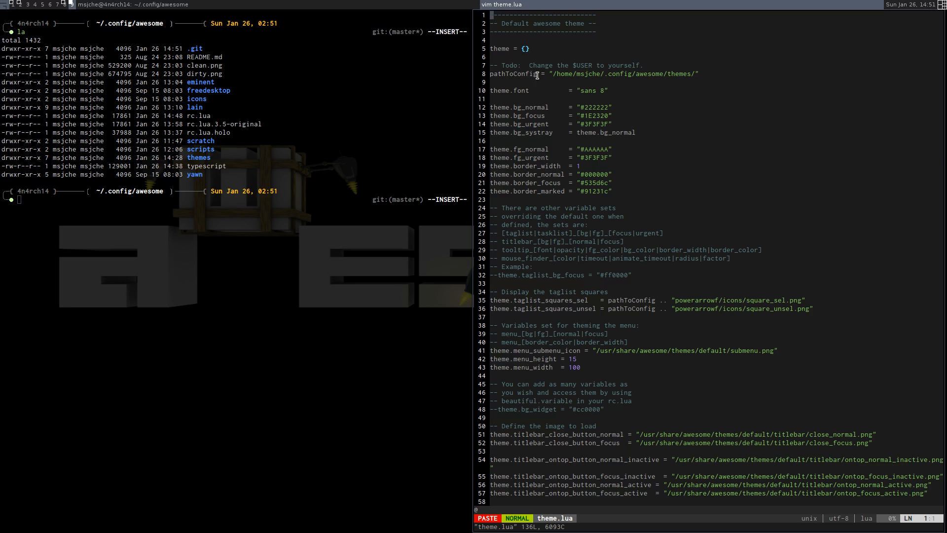
{"action": "mouse_move", "coordinate": [635, 301]}
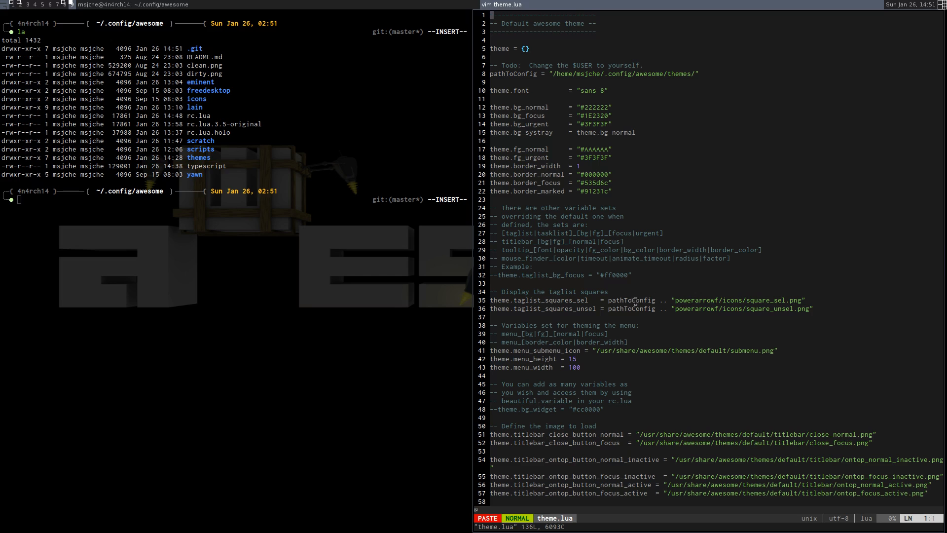
{"action": "mouse_move", "coordinate": [396, 247]}
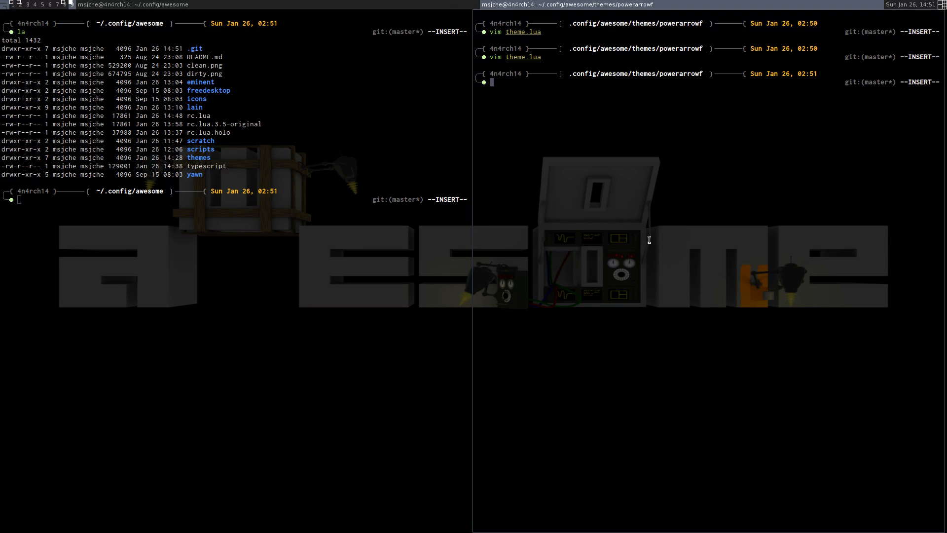
{"action": "mouse_move", "coordinate": [568, 60]}
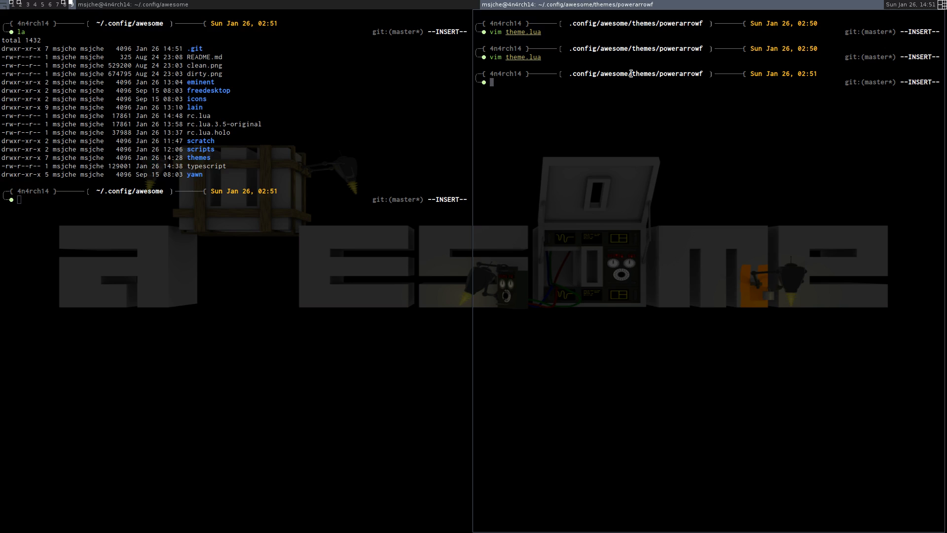
{"action": "mouse_move", "coordinate": [569, 94]}
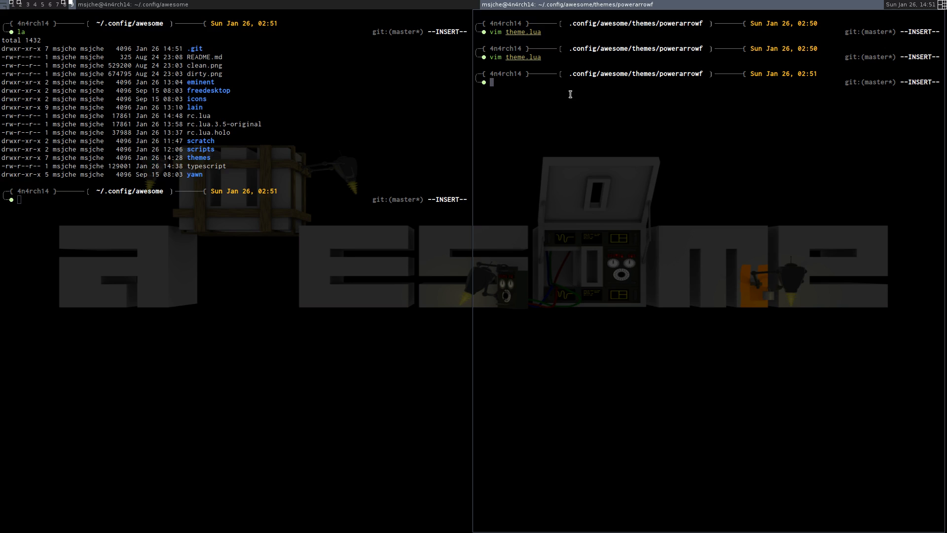
- List the local powerarrowf folder: wallpaper, icons, layouts, taglist, theme.lua and titlebar
{"action": "type", "text": "ls"}
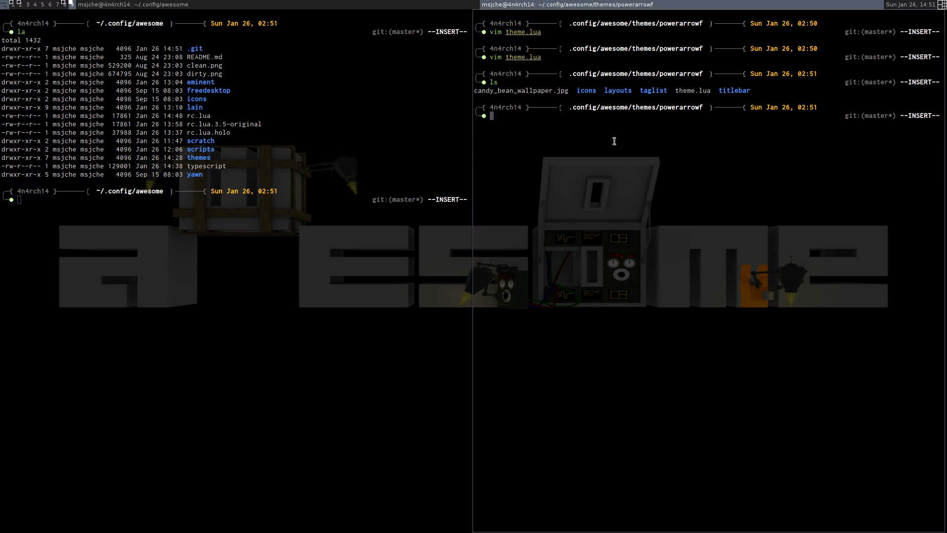
{"action": "mouse_move", "coordinate": [608, 145]}
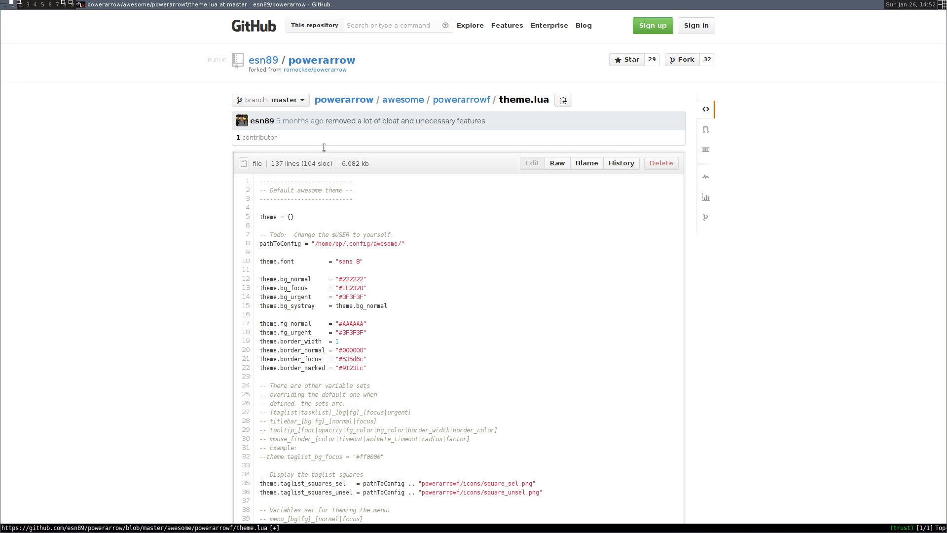
- Navigate up from powerarrowf's theme.lua to the awesome folder and view the repository's rc.lua
{"action": "left_click", "coordinate": [461, 99]}
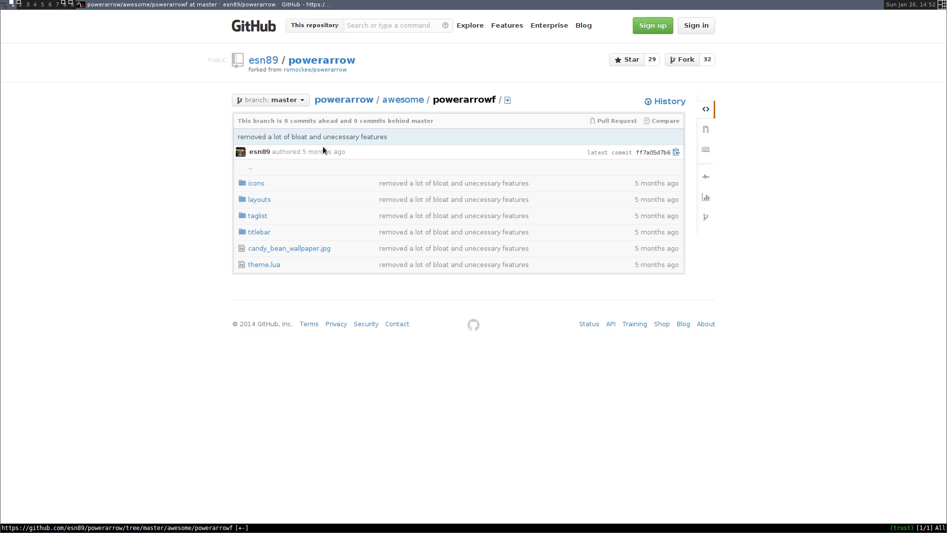
{"action": "left_click", "coordinate": [402, 99]}
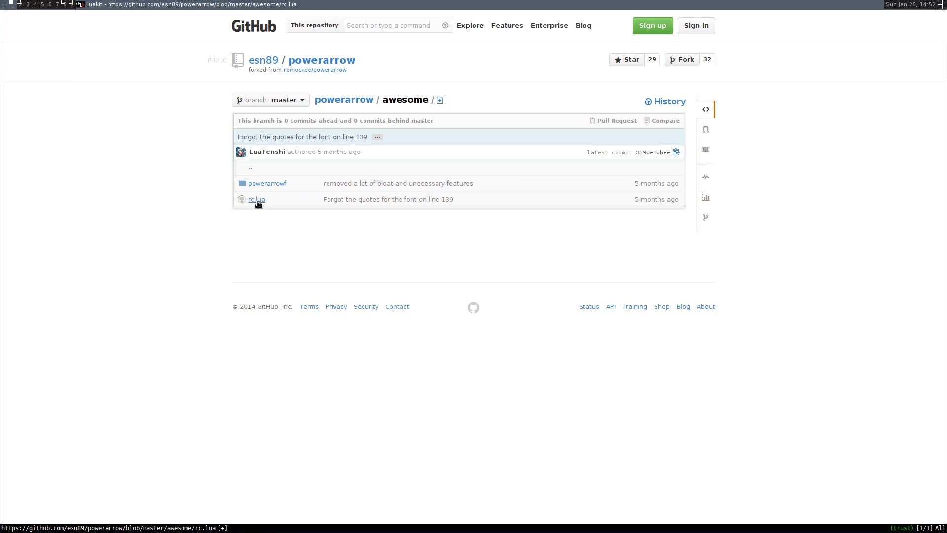
{"action": "left_click", "coordinate": [257, 200]}
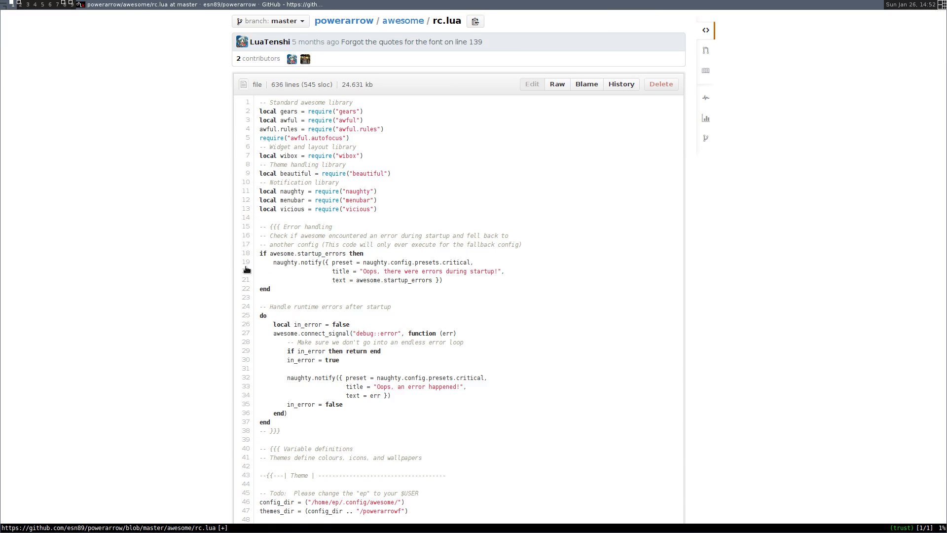
{"action": "mouse_move", "coordinate": [315, 211]}
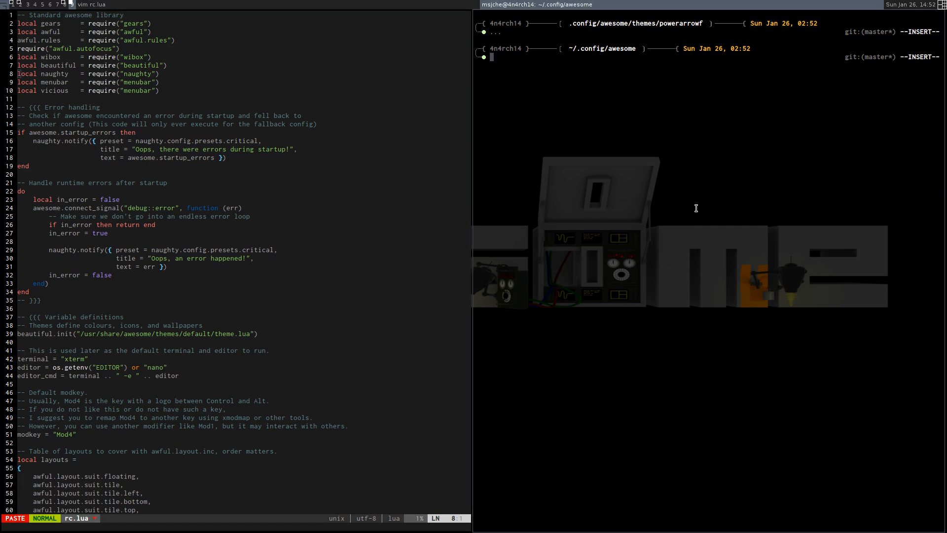
- Keep the local rc.lua in Vim while an empty gedit document sits in the other half
{"action": "type", "text": "k"}
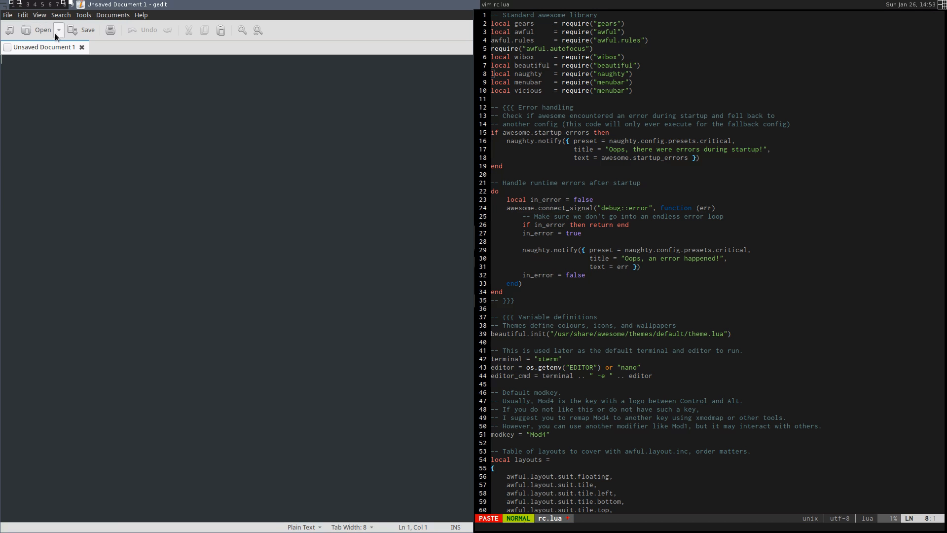
{"action": "mouse_move", "coordinate": [58, 31]}
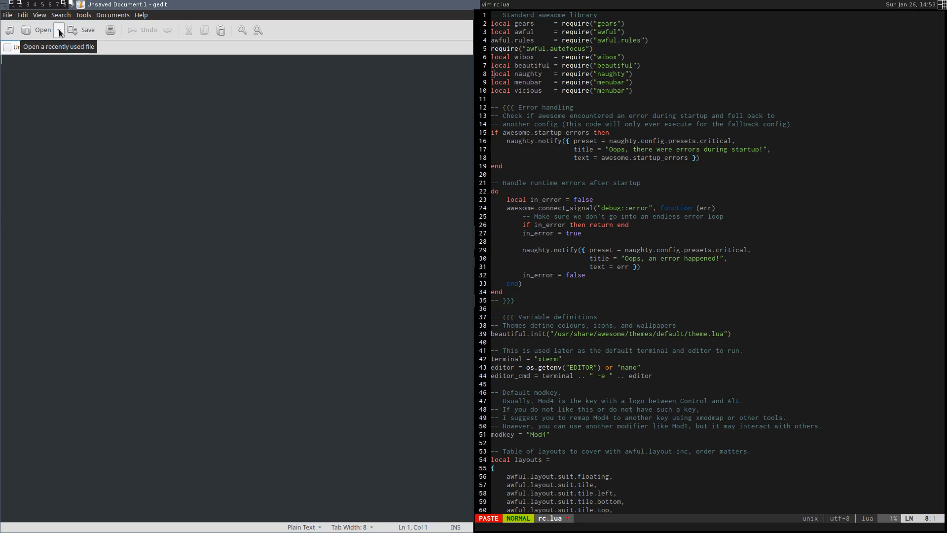
- Browse gedit's file chooser into .config/awesome to reach rc.lua.holo
{"action": "left_click", "coordinate": [58, 30]}
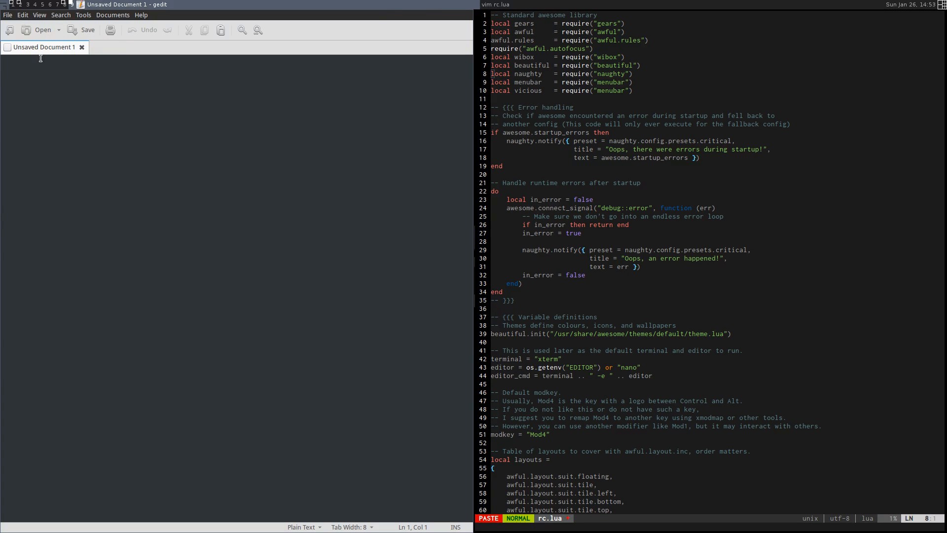
{"action": "left_click", "coordinate": [42, 30]}
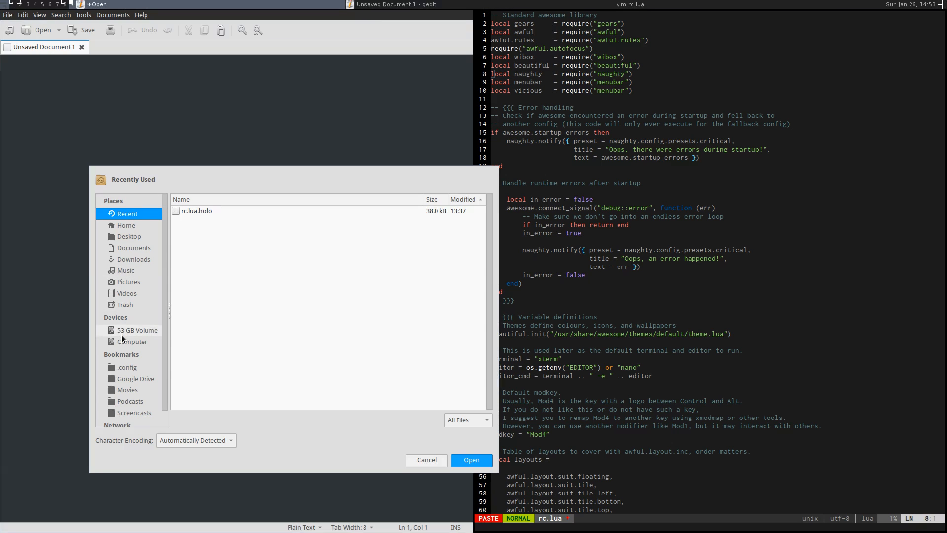
{"action": "left_click", "coordinate": [127, 367]}
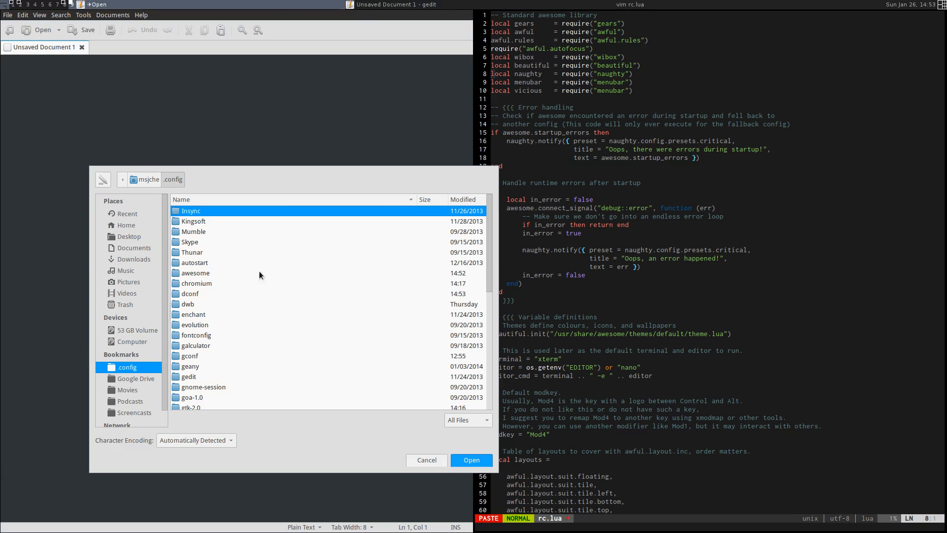
{"action": "double_click", "coordinate": [194, 272]}
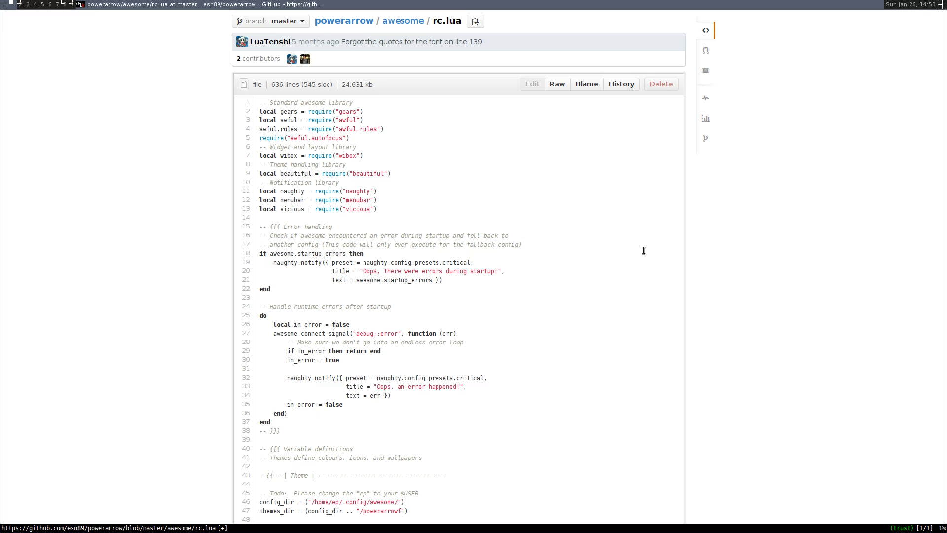
- Scroll GitHub's rc.lua down past error handling to the config_dir and themes_dir definitions
{"action": "scroll", "scroll_direction": "down", "scroll_amount": 3}
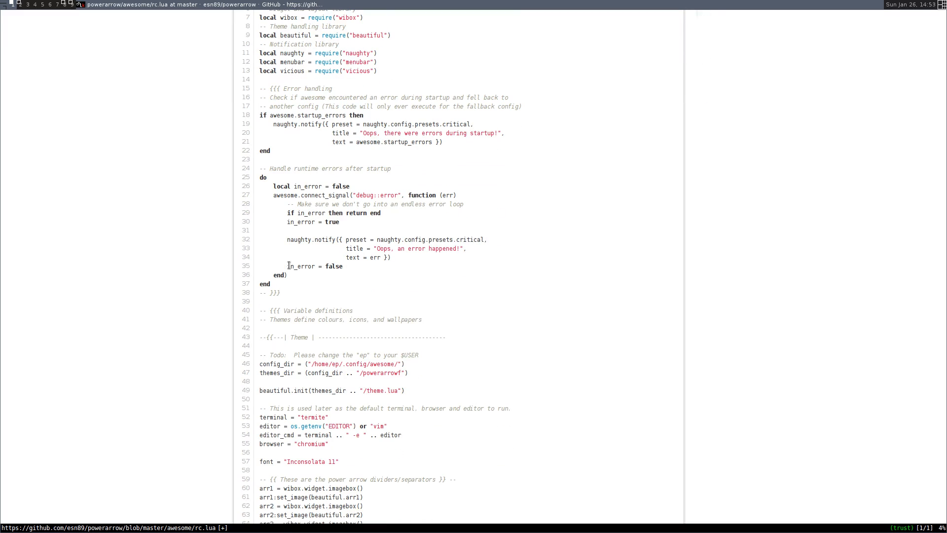
{"action": "scroll", "scroll_direction": "down", "scroll_amount": 3}
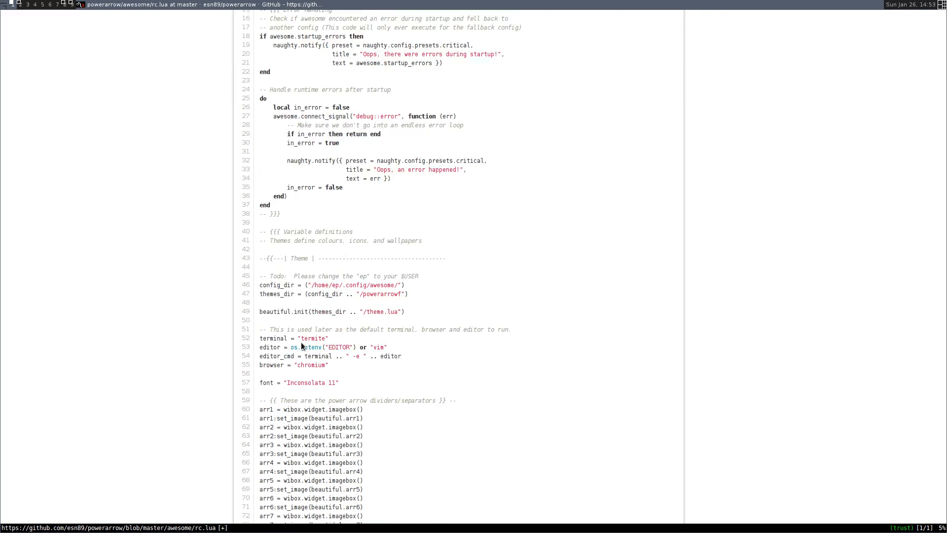
{"action": "scroll", "scroll_direction": "down", "scroll_amount": 3}
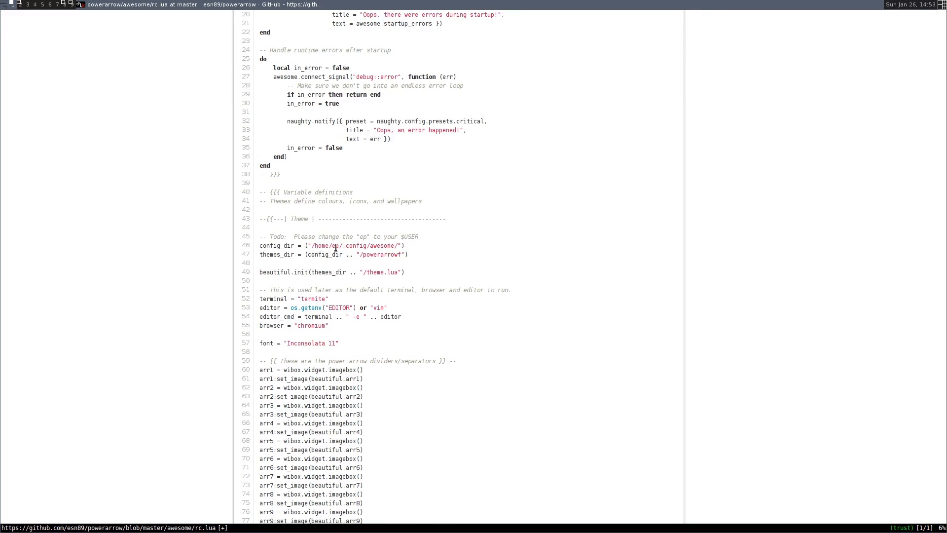
{"action": "mouse_move", "coordinate": [307, 296]}
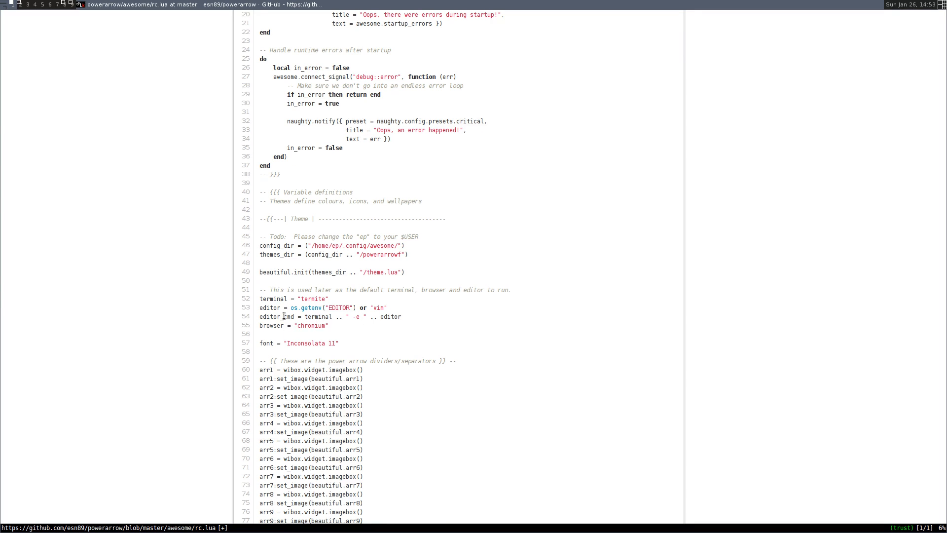
{"action": "mouse_move", "coordinate": [283, 216]}
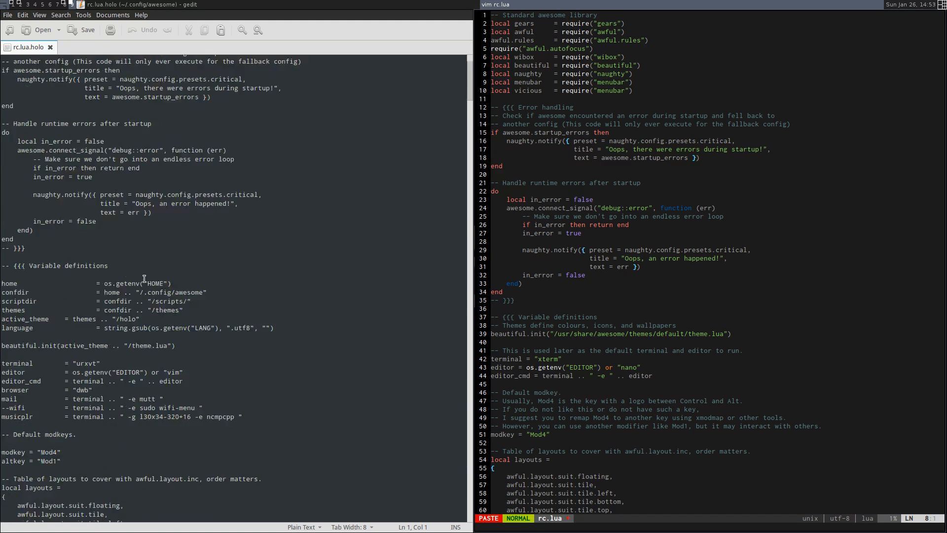
- Copy the home-through-altkey variable block from rc.lua.holo in gedit
{"action": "scroll", "scroll_direction": "down", "scroll_amount": 3}
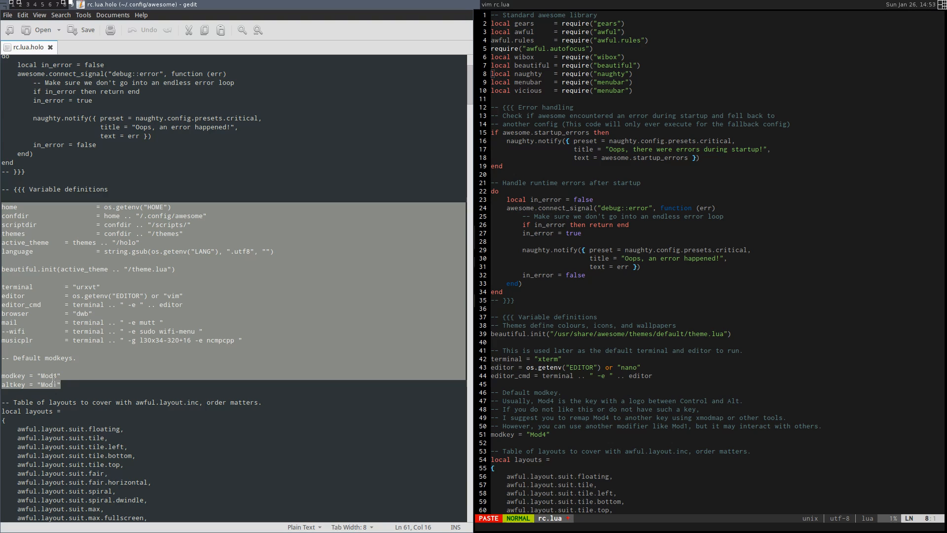
{"action": "right_click", "coordinate": [90, 344]}
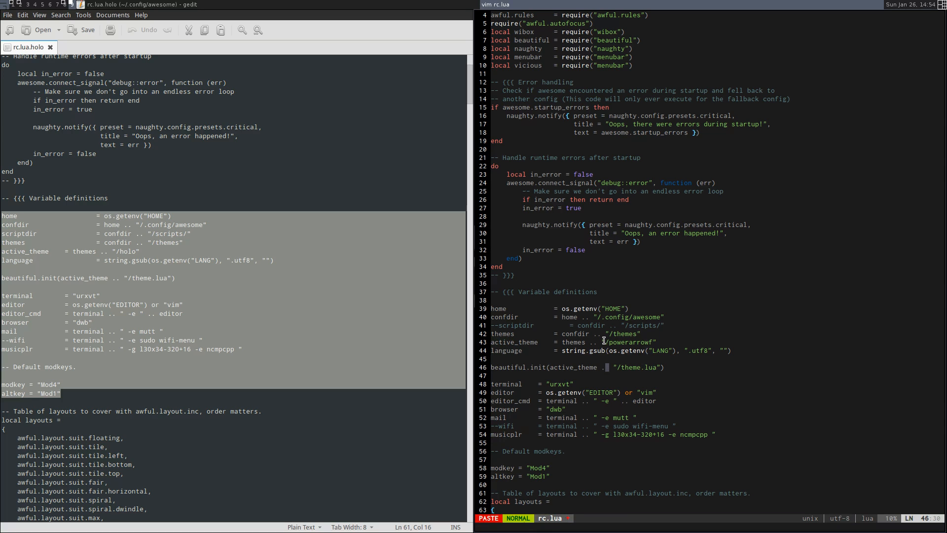
{"action": "mouse_move", "coordinate": [634, 315]}
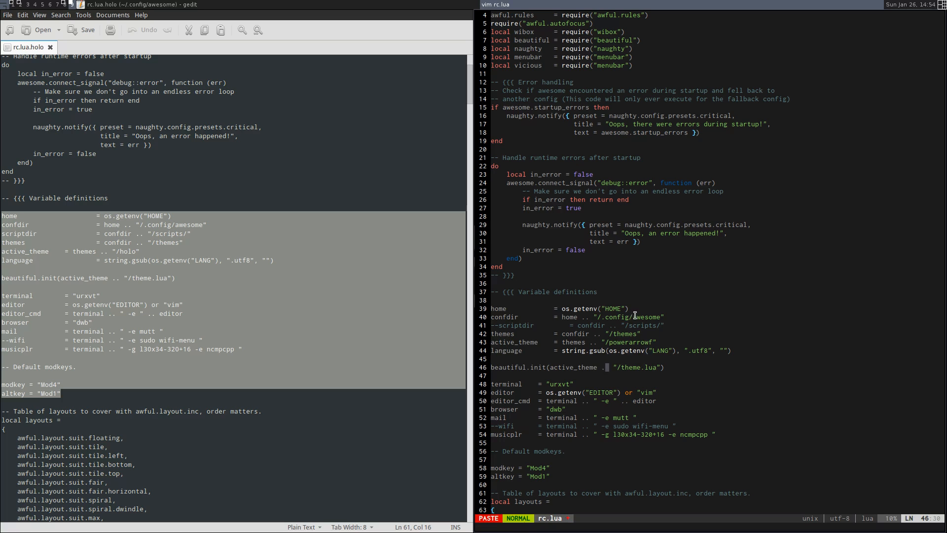
{"action": "mouse_move", "coordinate": [626, 334]}
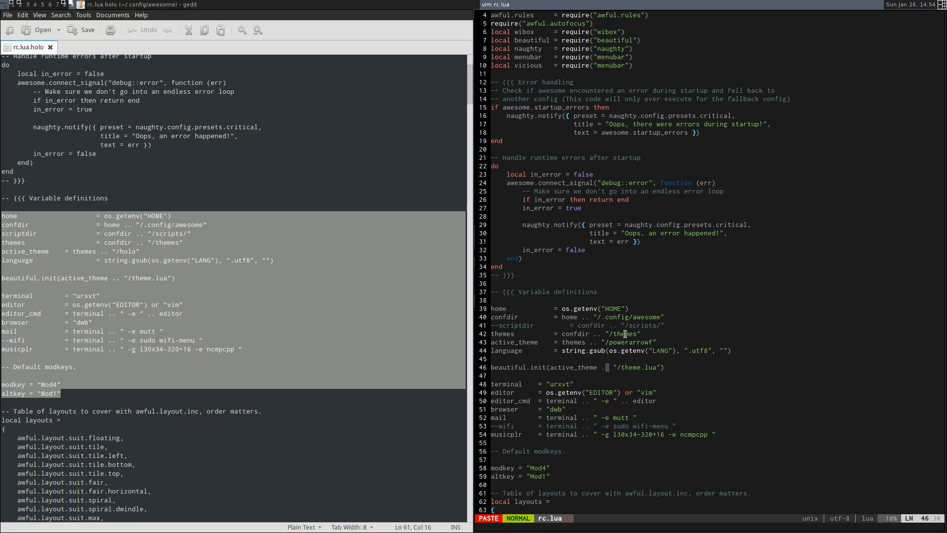
{"action": "mouse_move", "coordinate": [609, 343]}
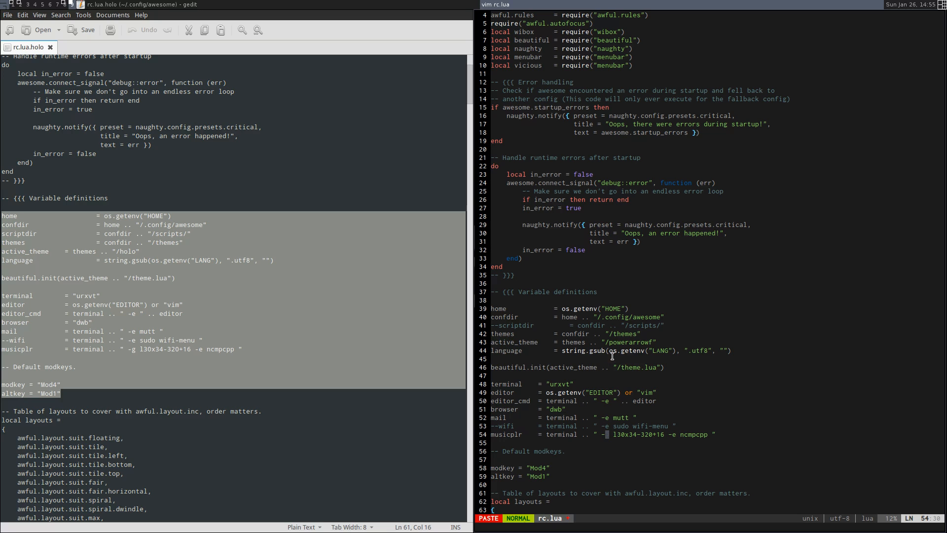
{"action": "type", "text": ":w"}
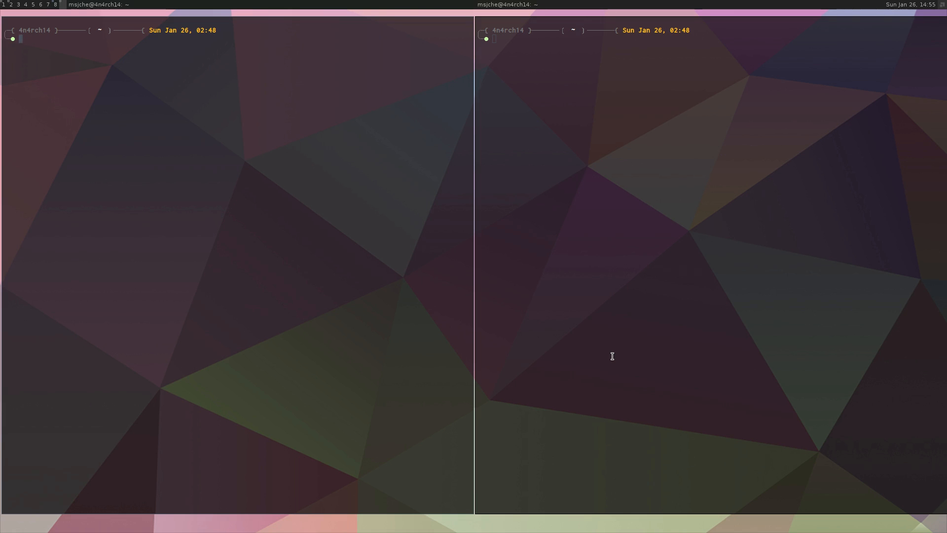
- List ~/Scripts and review holo.sh and powerarrow.sh in vim before editing ~/.zshrc
{"action": "type", "text": "Scr"}
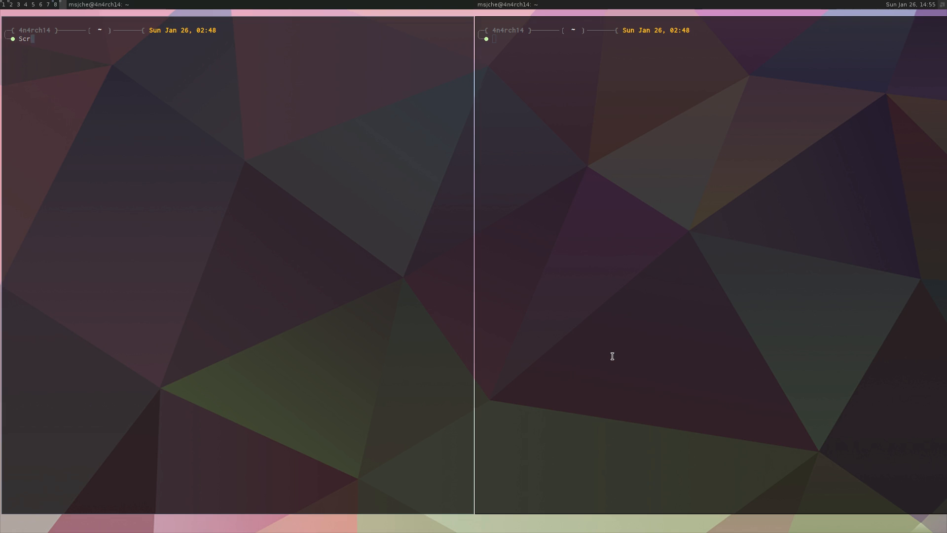
{"action": "type", "text": "ls"}
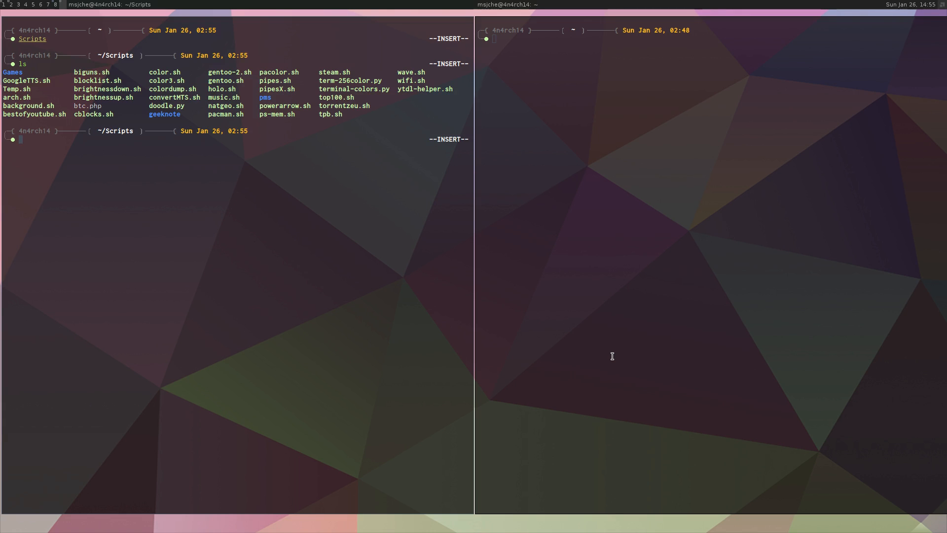
{"action": "type", "text": "la"}
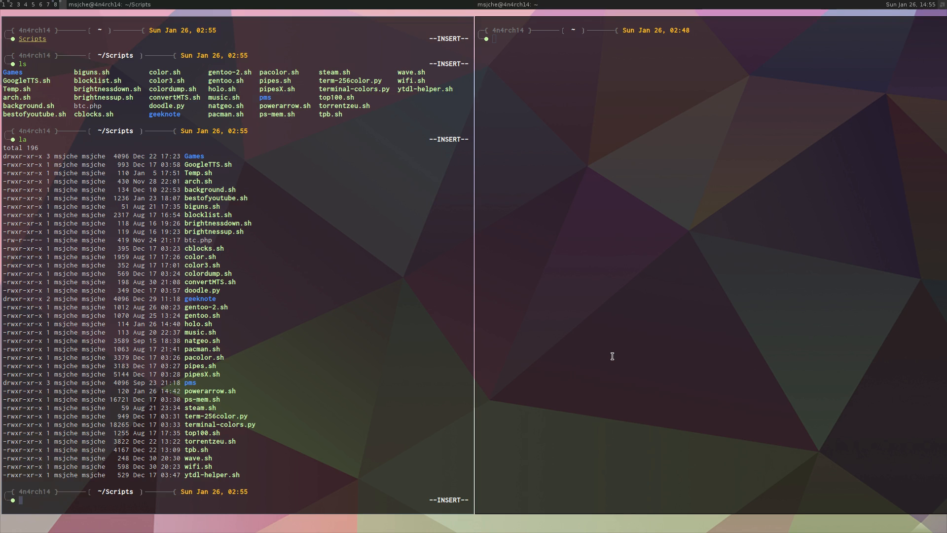
{"action": "type", "text": "vim holo.sh"}
{"action": "type", "text": "e"}
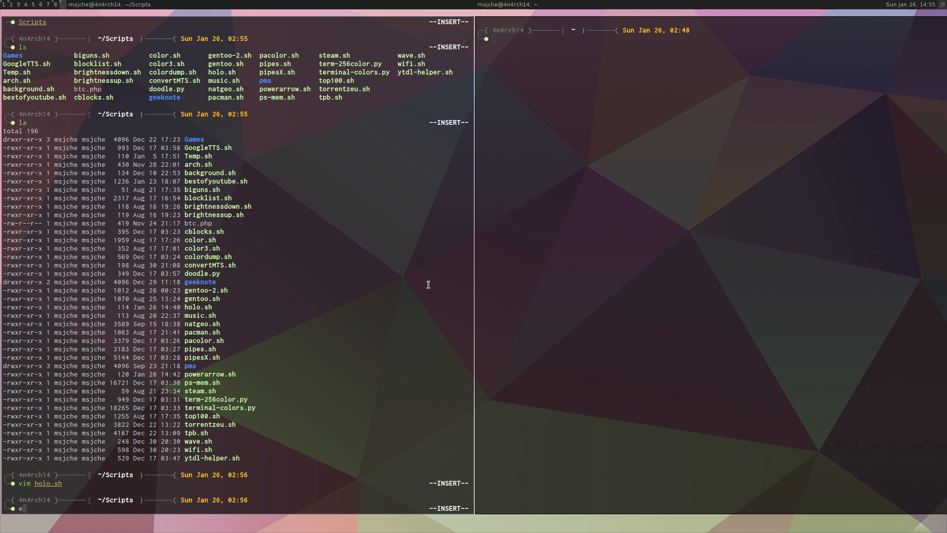
{"action": "type", "text": "powerarrow.sh'"}
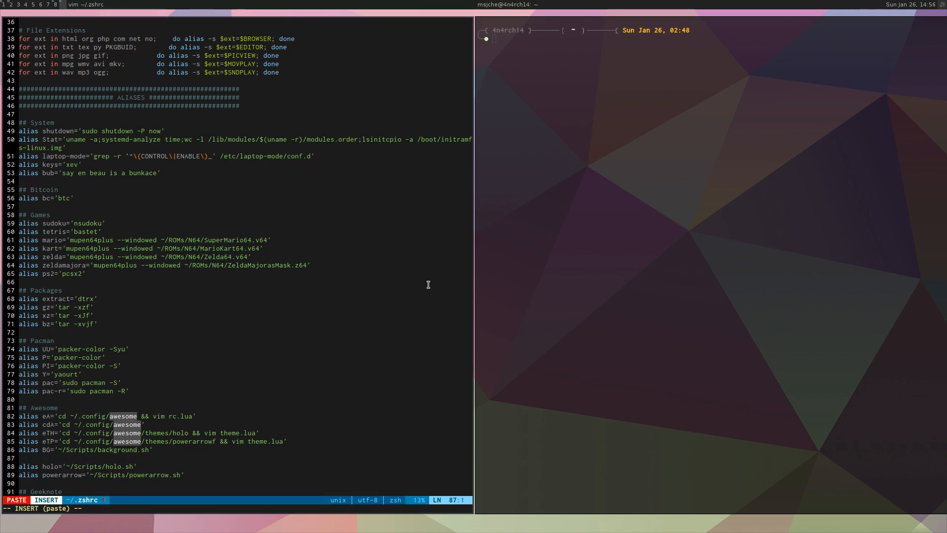
- Add a '# Theming' comment above the holo and powerarrow aliases and save .zshrc
{"action": "type", "text": "#"}
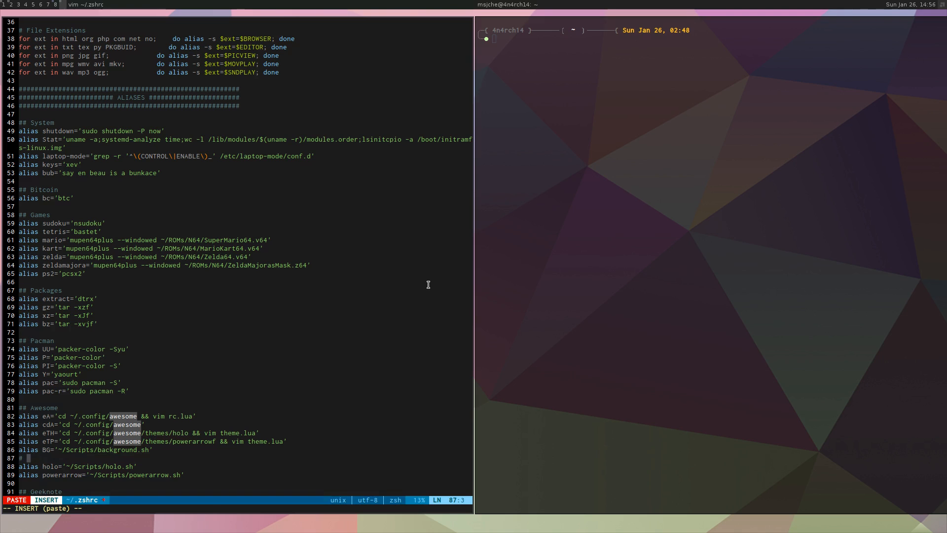
{"action": "type", "text": "Theming"}
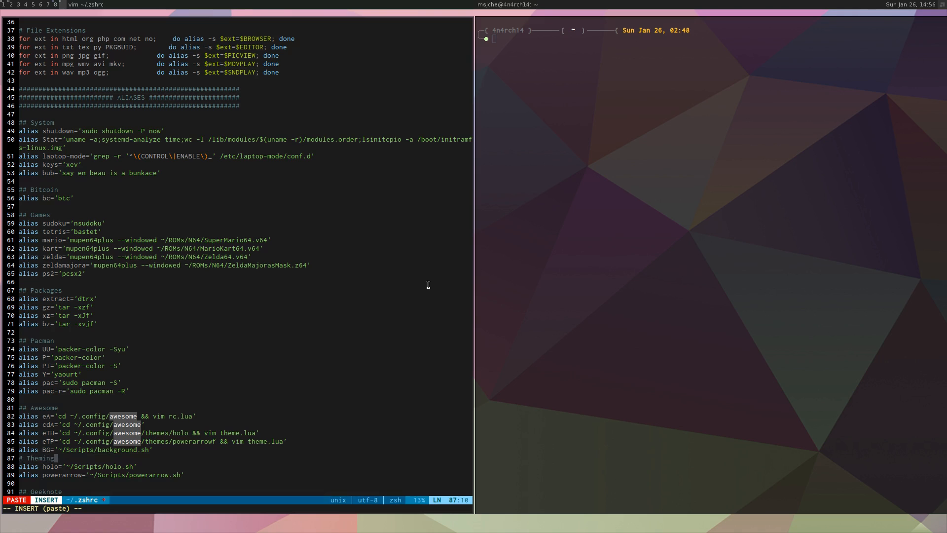
{"action": "key", "text": "Escape"}
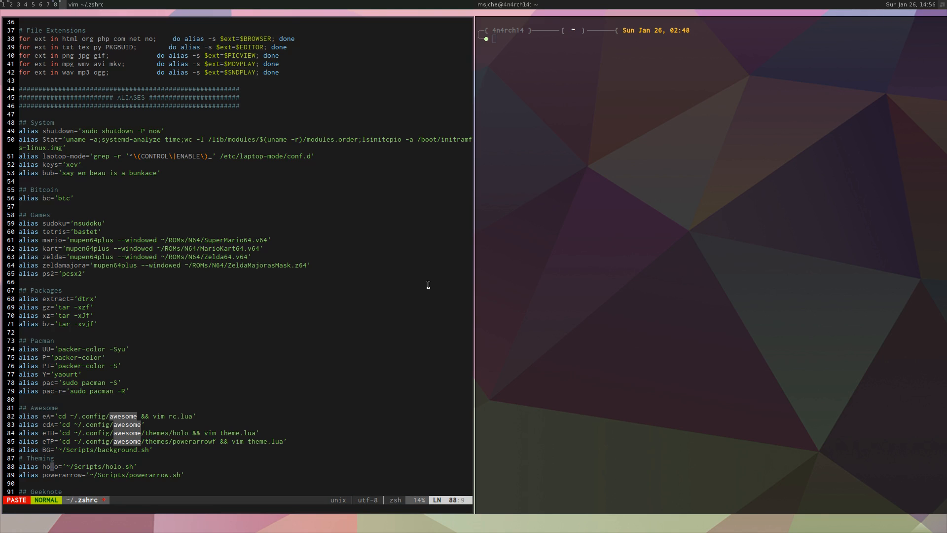
{"action": "key", "text": "j"}
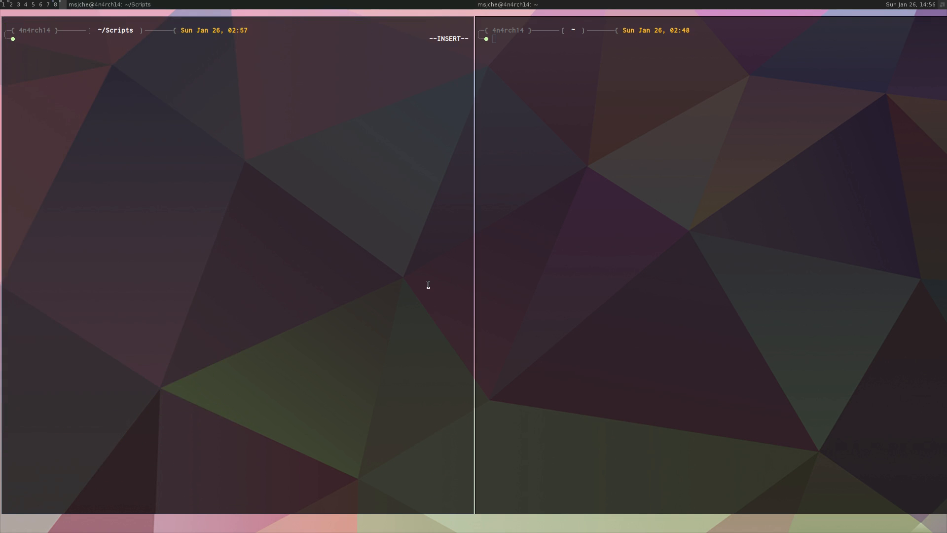
- Run the holo and powerarrow aliases to reload Awesome with each theme
{"action": "type", "text": "ho"}
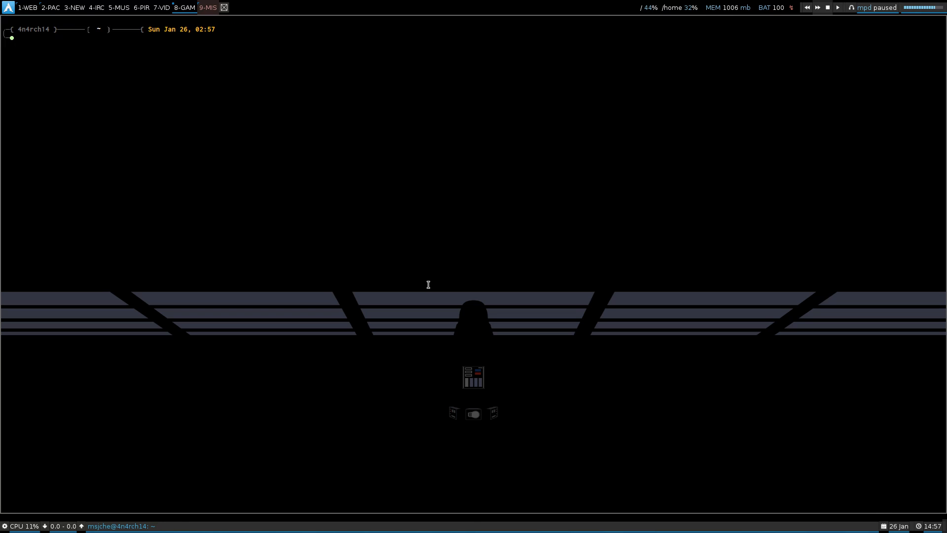
{"action": "type", "text": "power"}
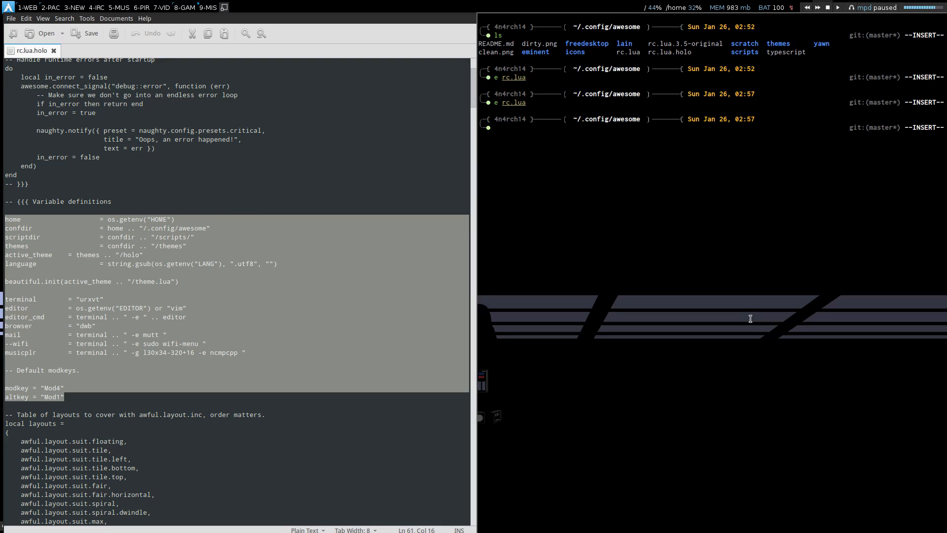
- Copy rc.lua.3.5-original over rc.lua and edit the restored config via the eA alias
{"action": "type", "text": "cp"}
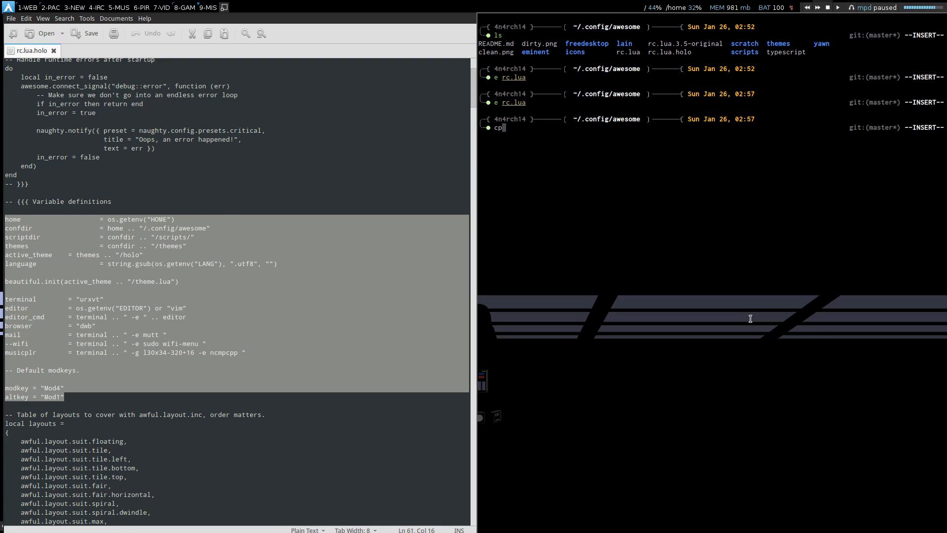
{"action": "type", "text": "rc.lua.3.5-original rc.lua"}
{"action": "type", "text": "eRC"}
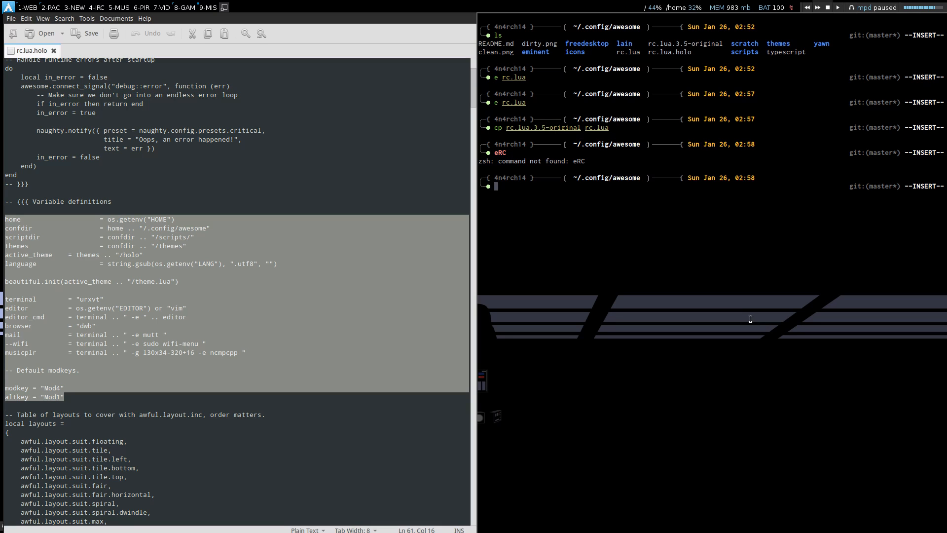
{"action": "type", "text": "e"}
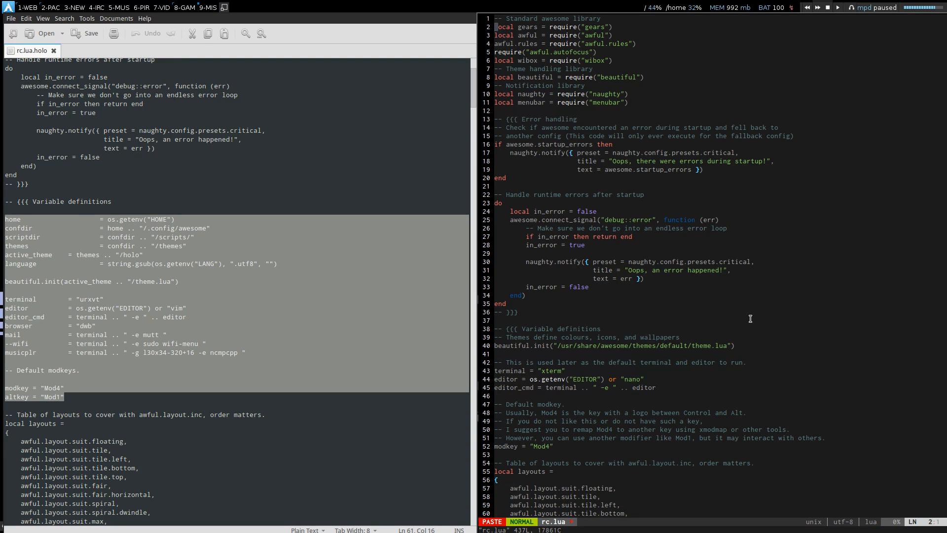
- Duplicate the menubar require line as local vicious = require("vicious")
{"action": "key", "text": "i"}
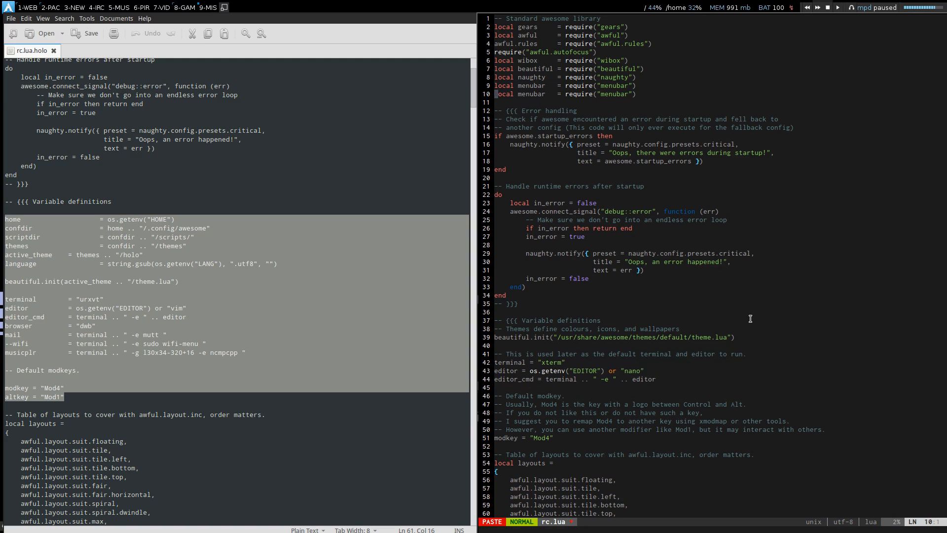
{"action": "key", "text": "i"}
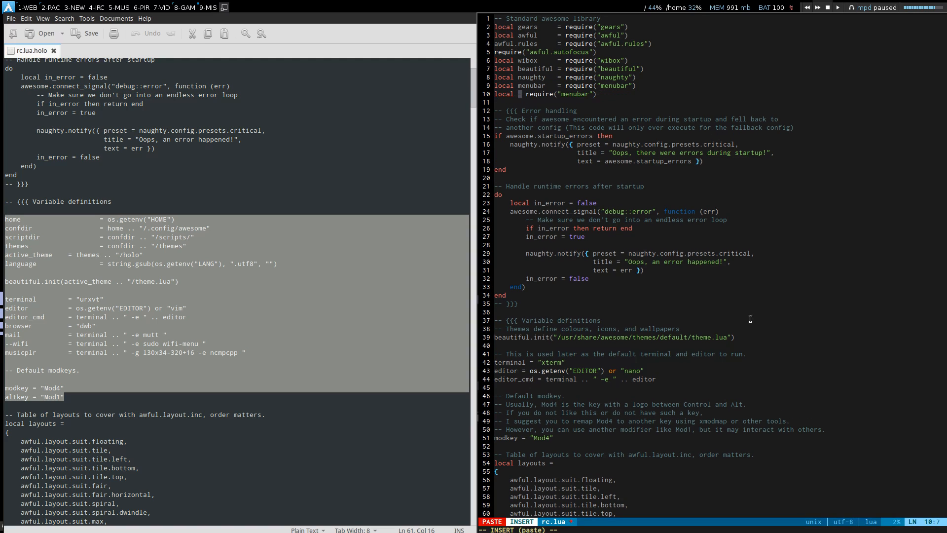
{"action": "type", "text": "vicious"}
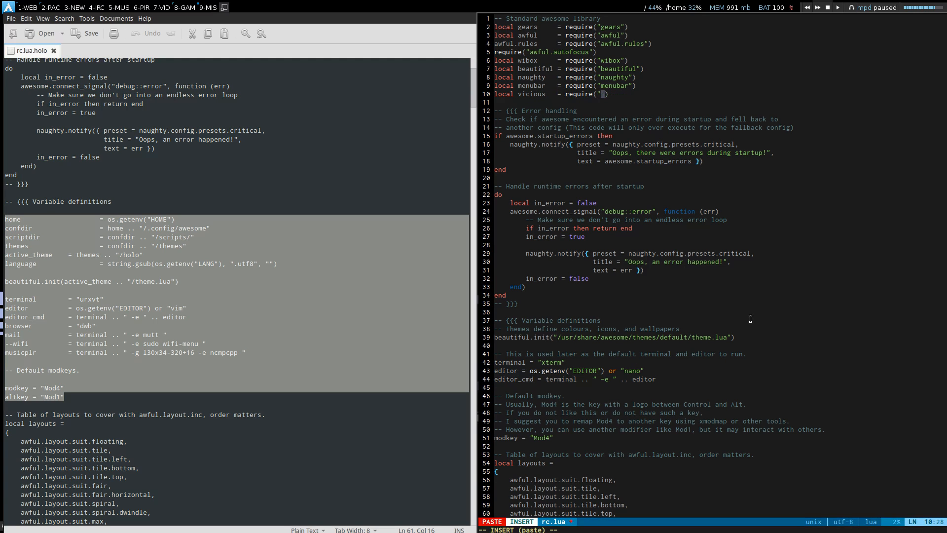
{"action": "type", "text": "vicious\")"}
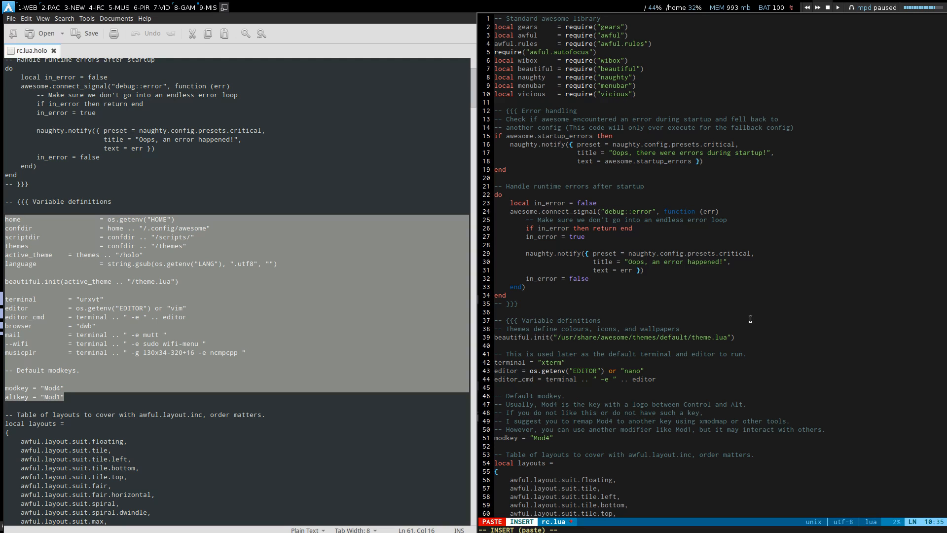
{"action": "key", "text": "Escape"}
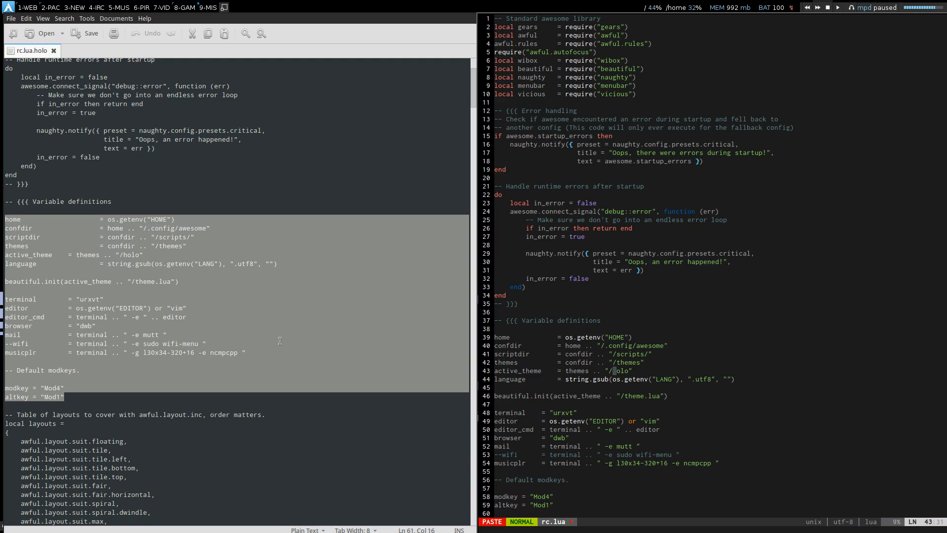
- Set active_theme to "/powerarrowf" in rc.lua and leave insert mode
{"action": "type", "text": "powerar"}
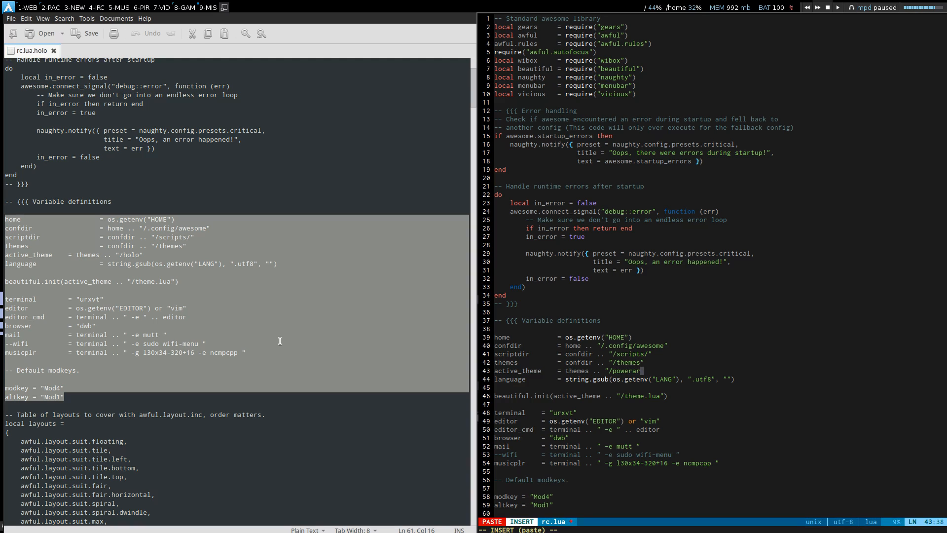
{"action": "type", "text": "rowf"}
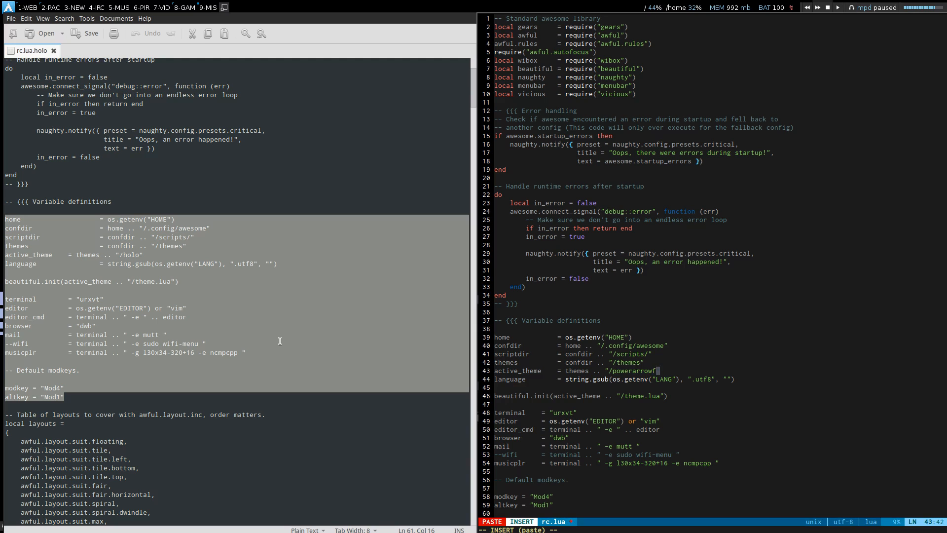
{"action": "key", "text": "Escape"}
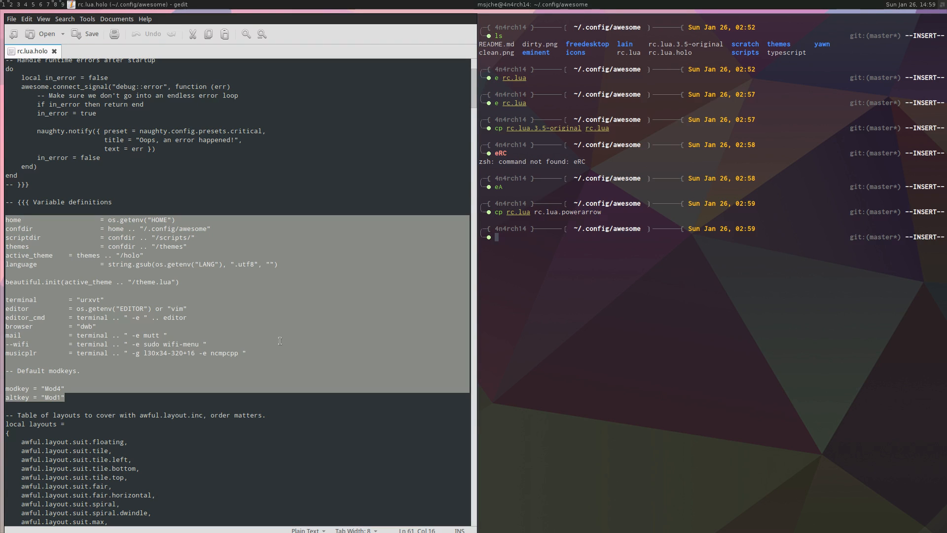
- Run the holo alias to switch themes and return to the 9-MIS terminal workspace
{"action": "type", "text": "holo"}
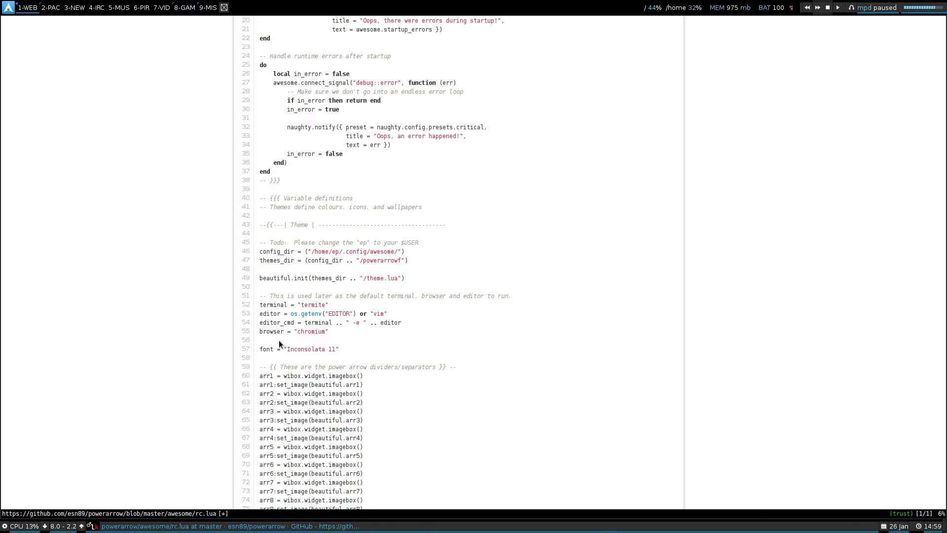
{"action": "left_click", "coordinate": [208, 7]}
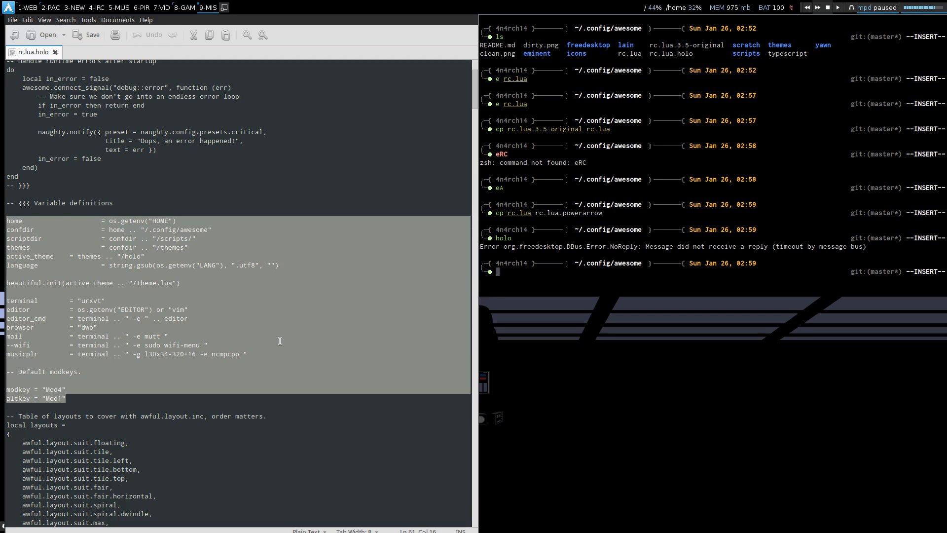
- Run the powerarrow alias and scroll the powerarrow rc.lua on GitHub
{"action": "type", "text": "powerarrow/blob/master/awesome/rc.lua"}
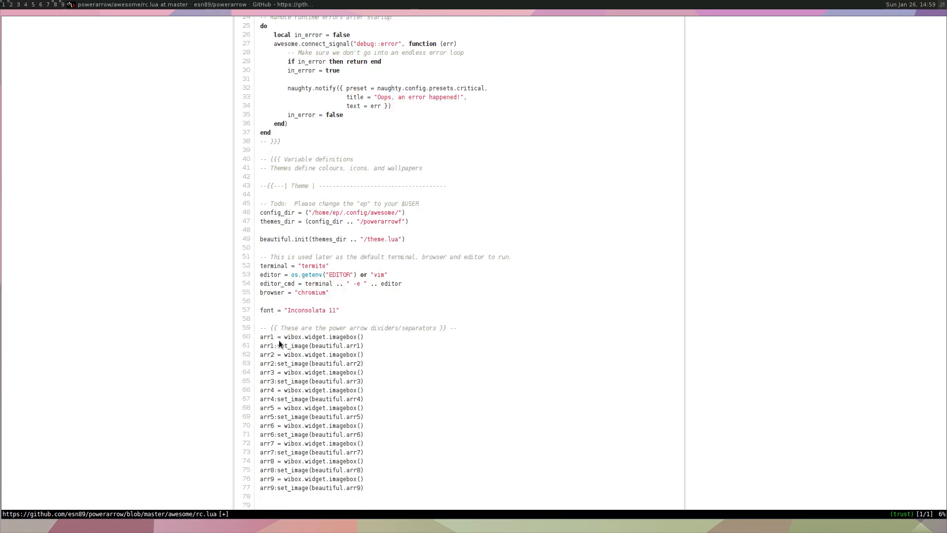
{"action": "scroll", "scroll_direction": "down", "scroll_amount": 3}
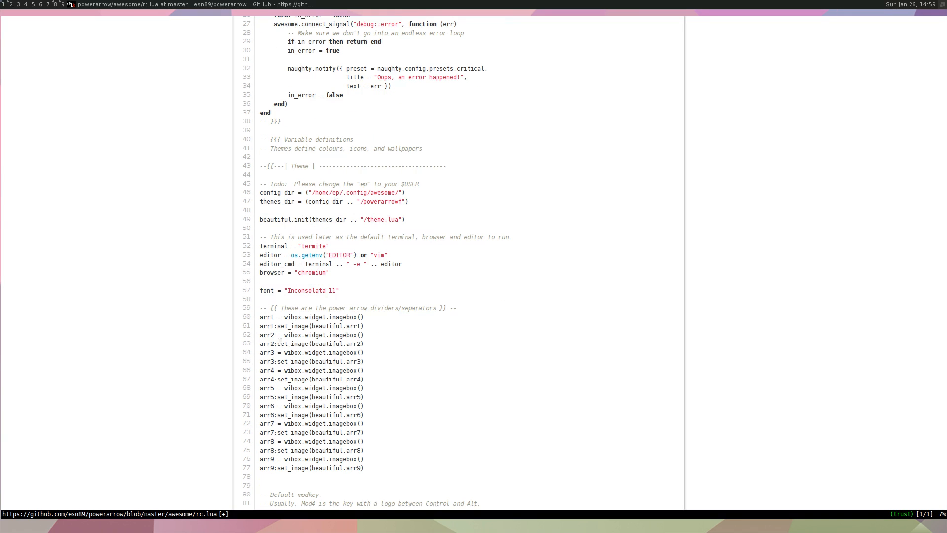